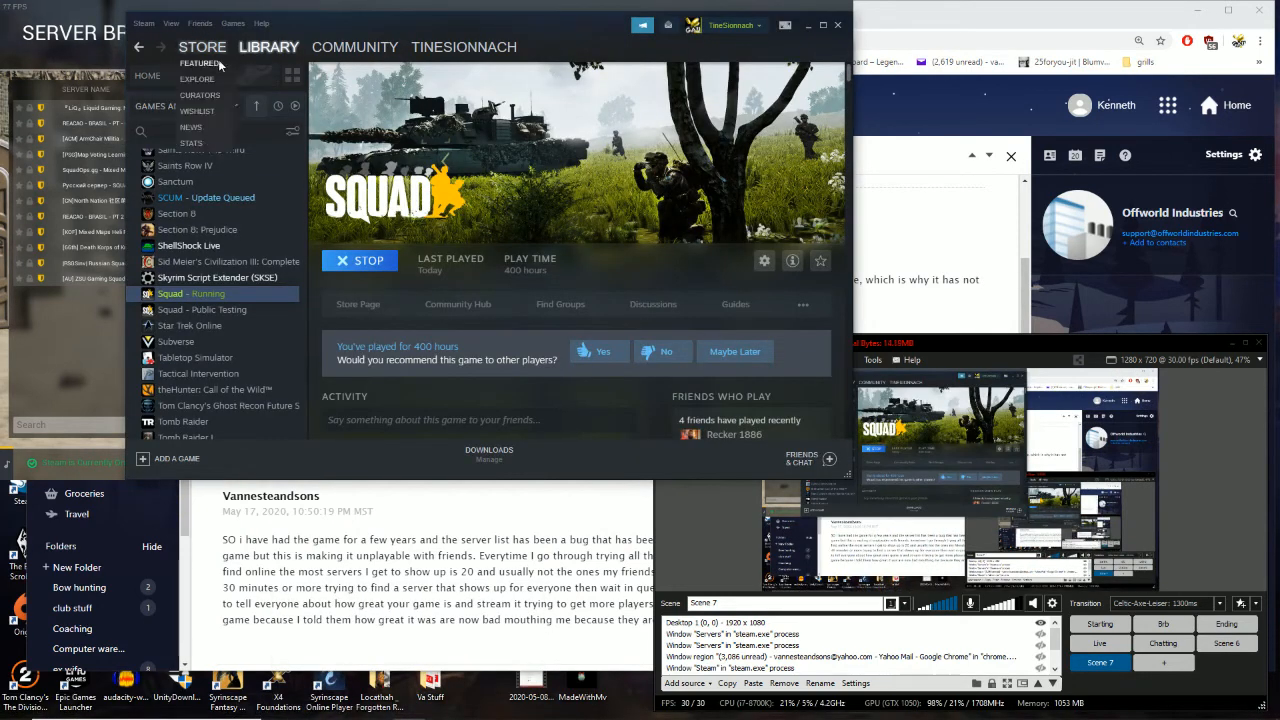
pyautogui.click(144, 24)
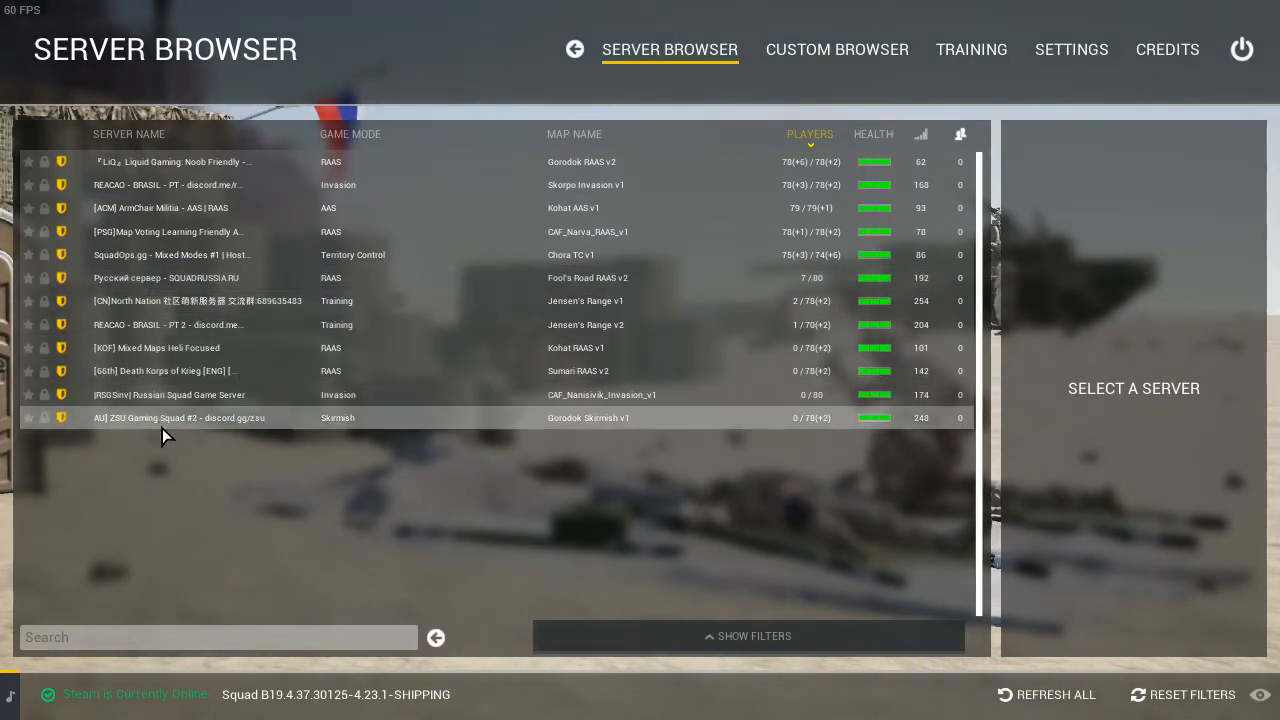
pyautogui.moveTo(176, 400)
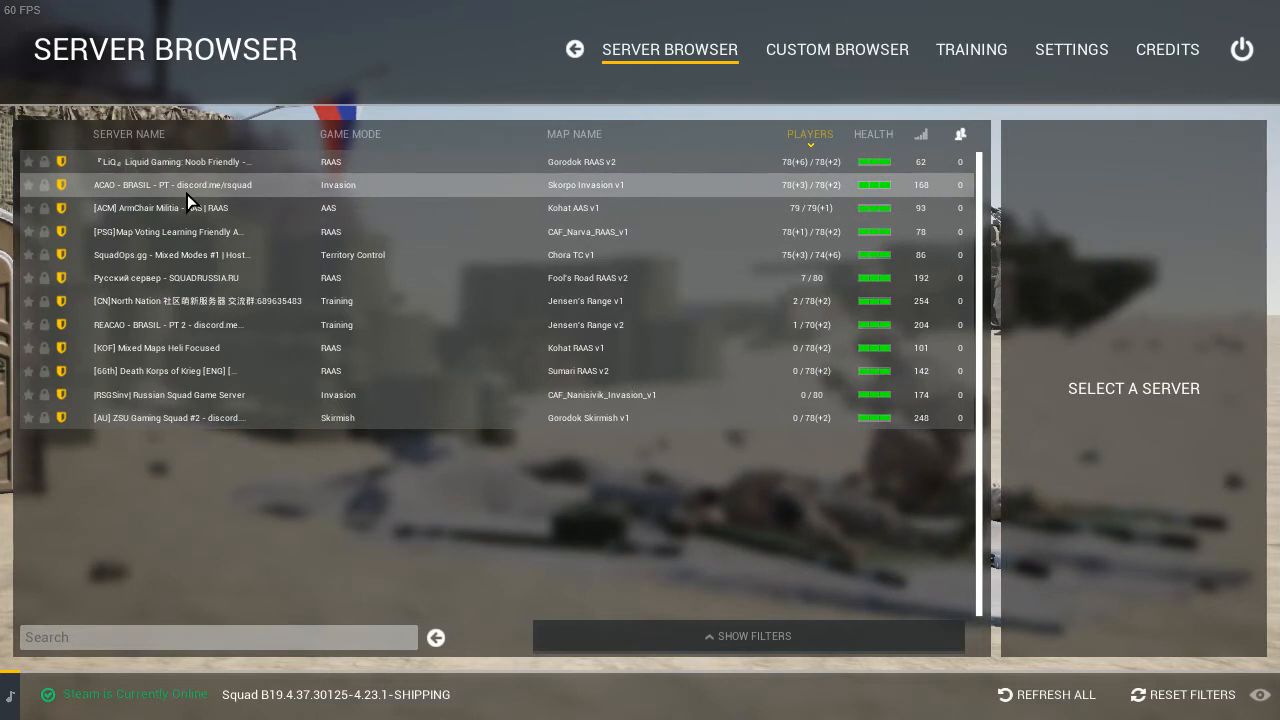
pyautogui.moveTo(196, 300)
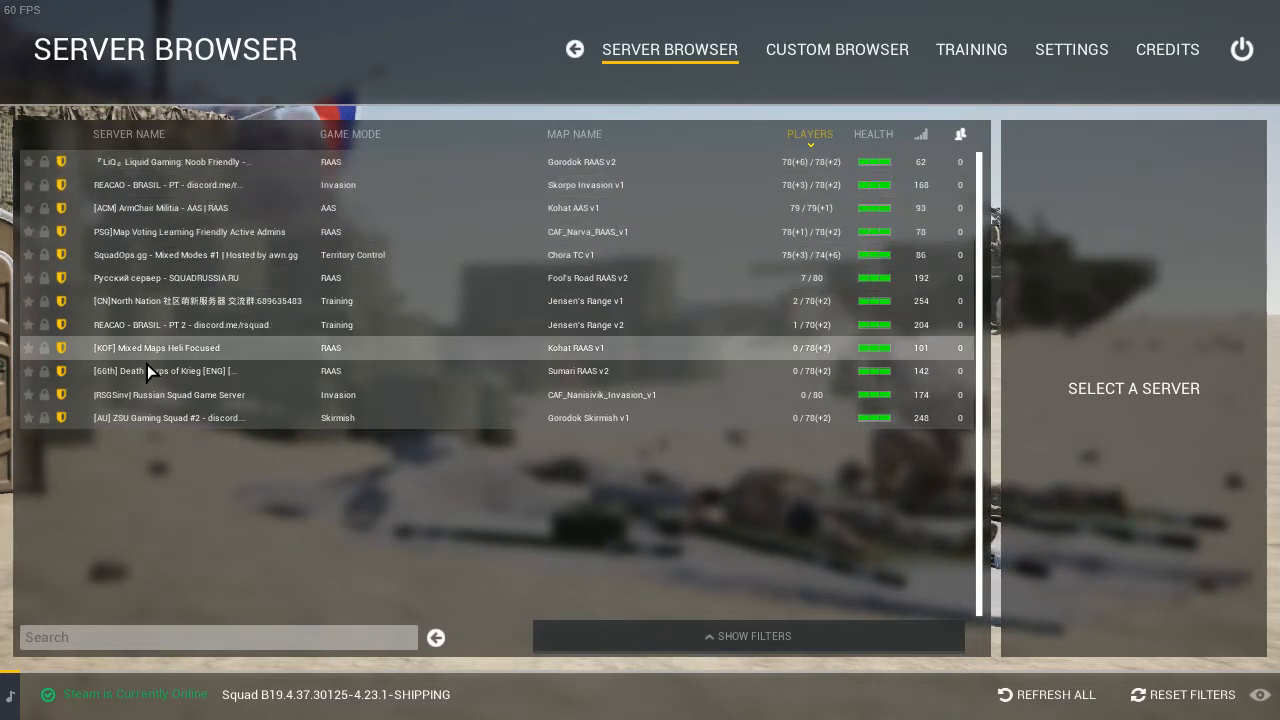
pyautogui.press('alt+tab')
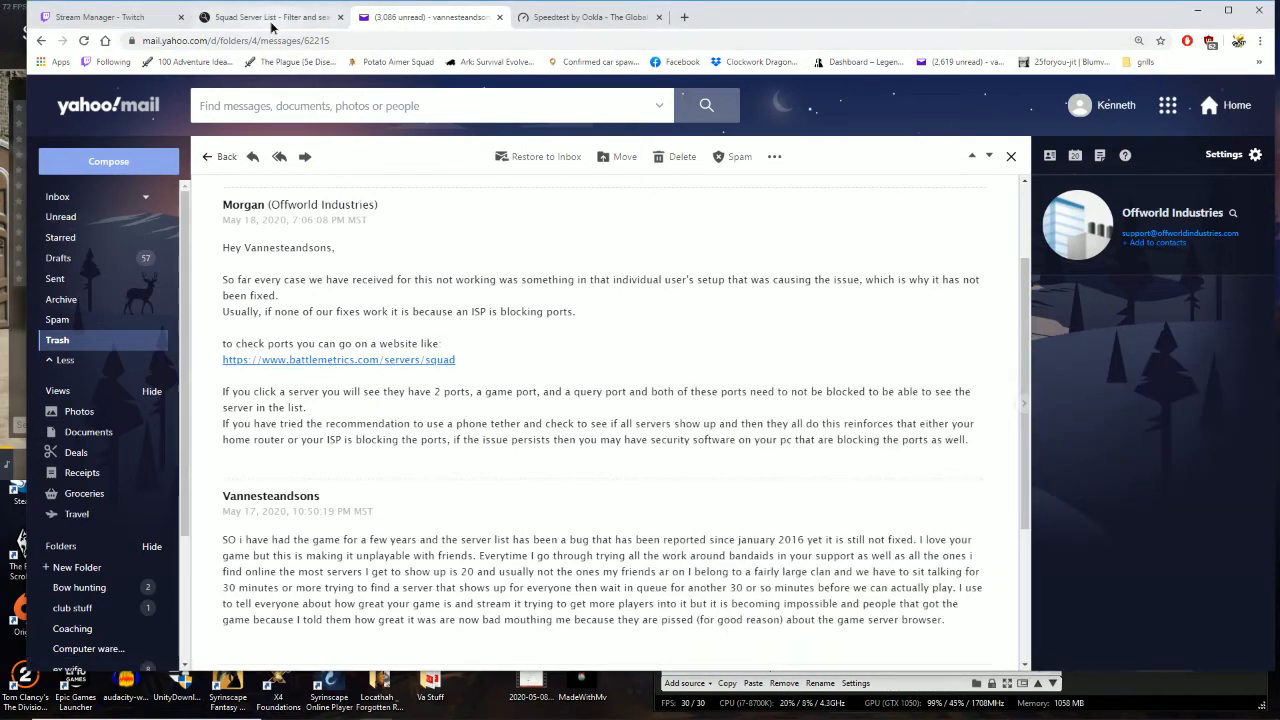
pyautogui.click(270, 16)
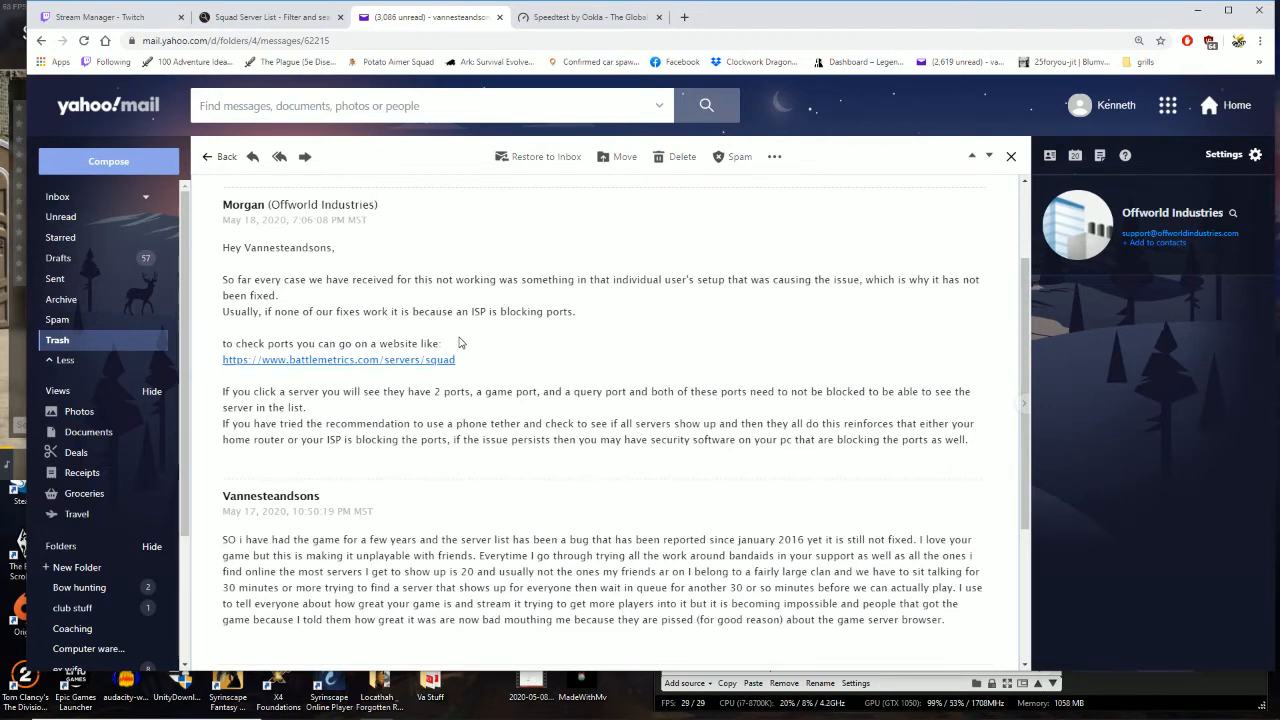
pyautogui.moveTo(500, 350)
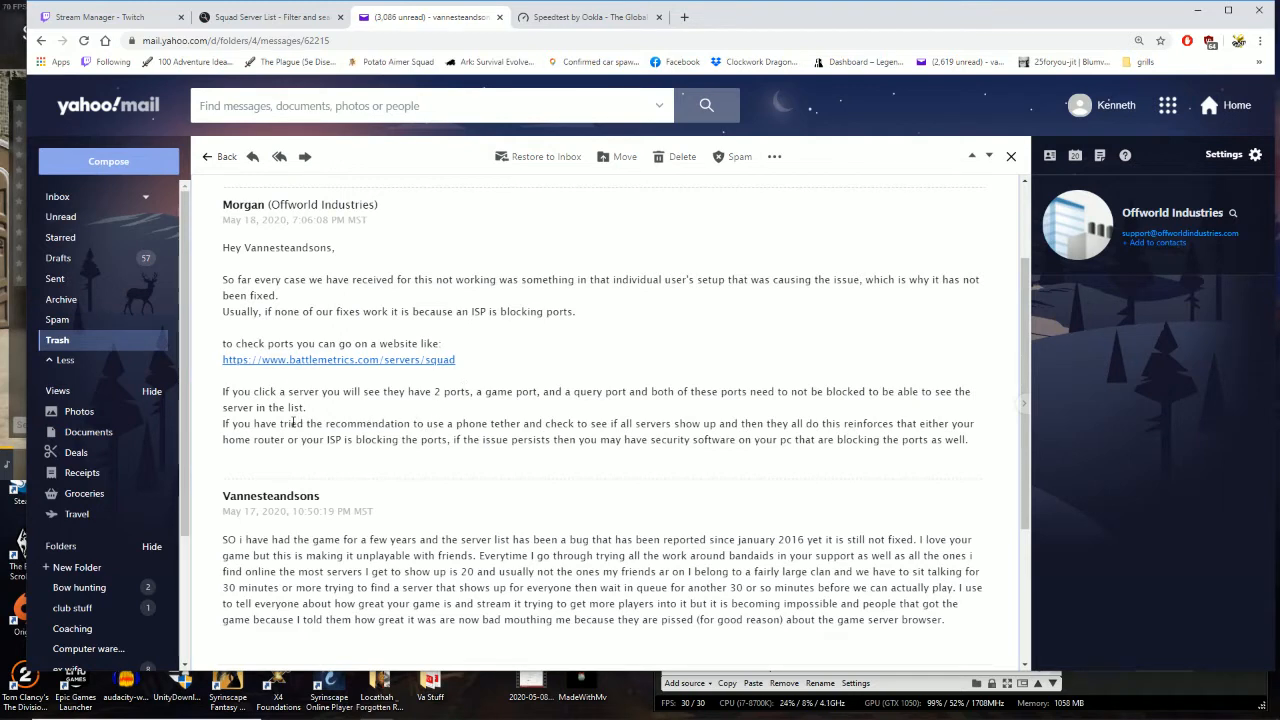
pyautogui.moveTo(448, 410)
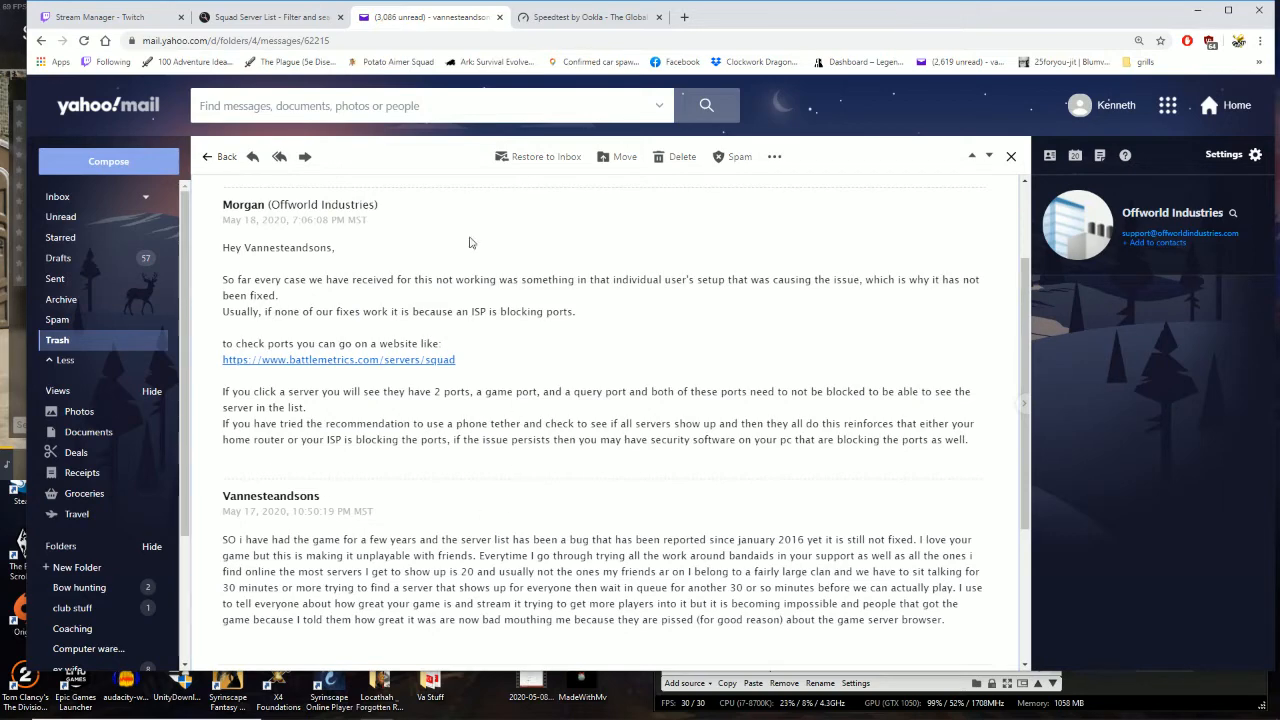
# Check the Speedtest result (17 ms ping, 258 Mbps down, 27.6 Mbps up) and close it
pyautogui.click(590, 16)
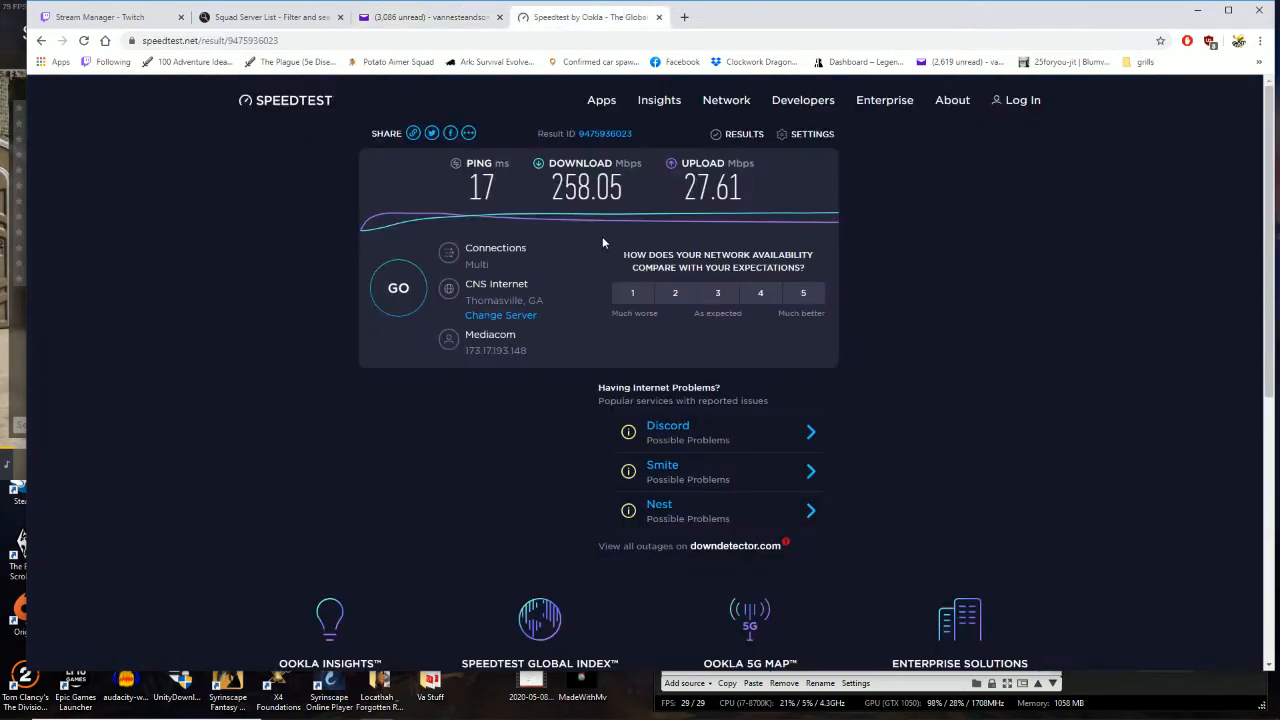
pyautogui.moveTo(664, 200)
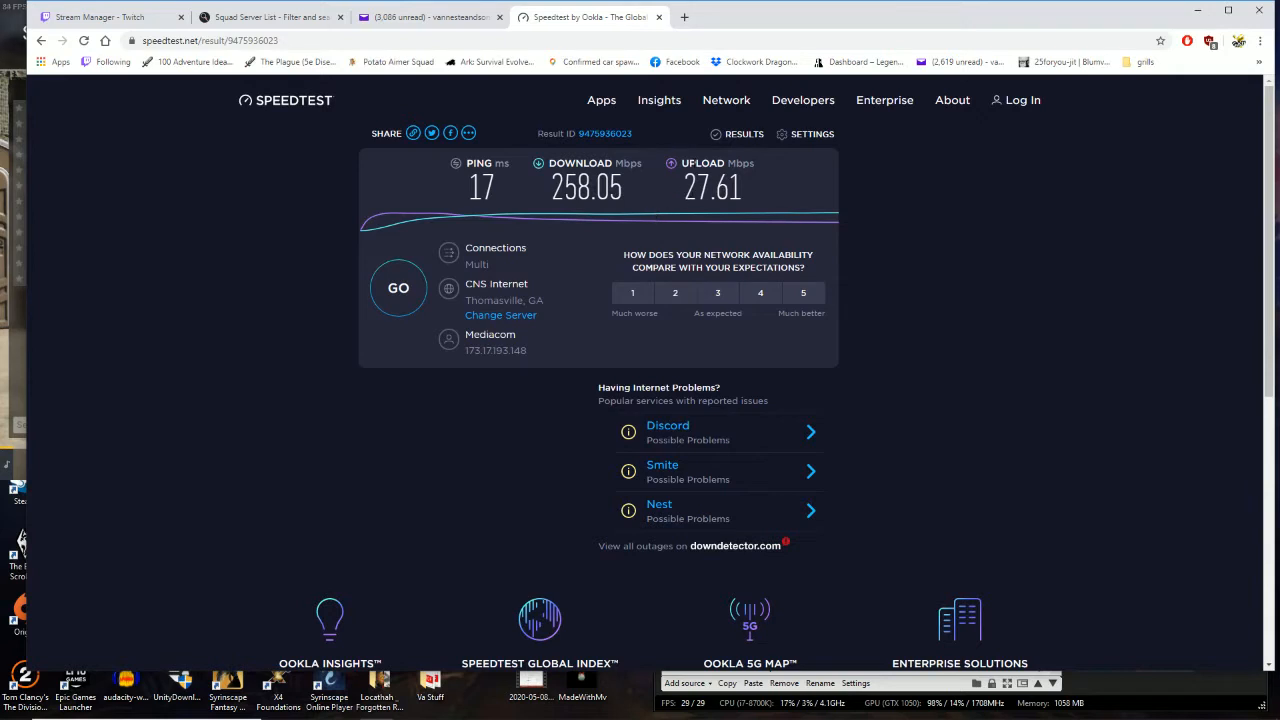
pyautogui.moveTo(590, 16)
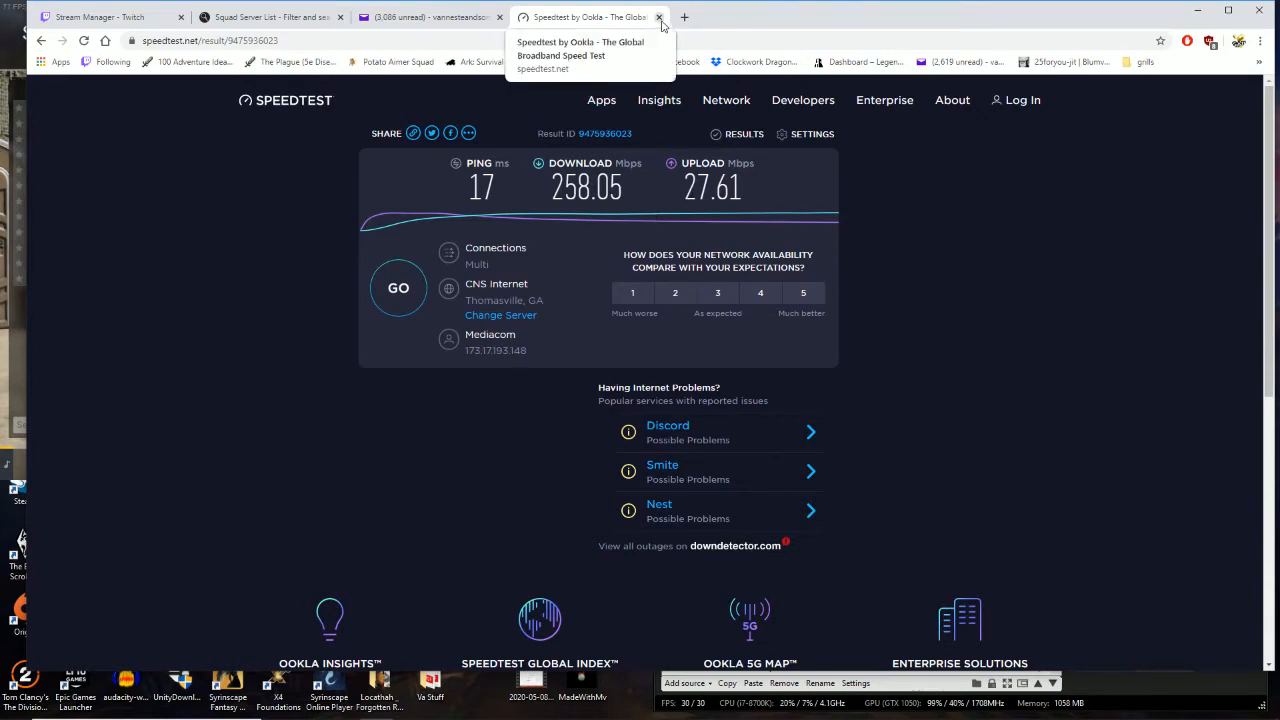
pyautogui.click(660, 16)
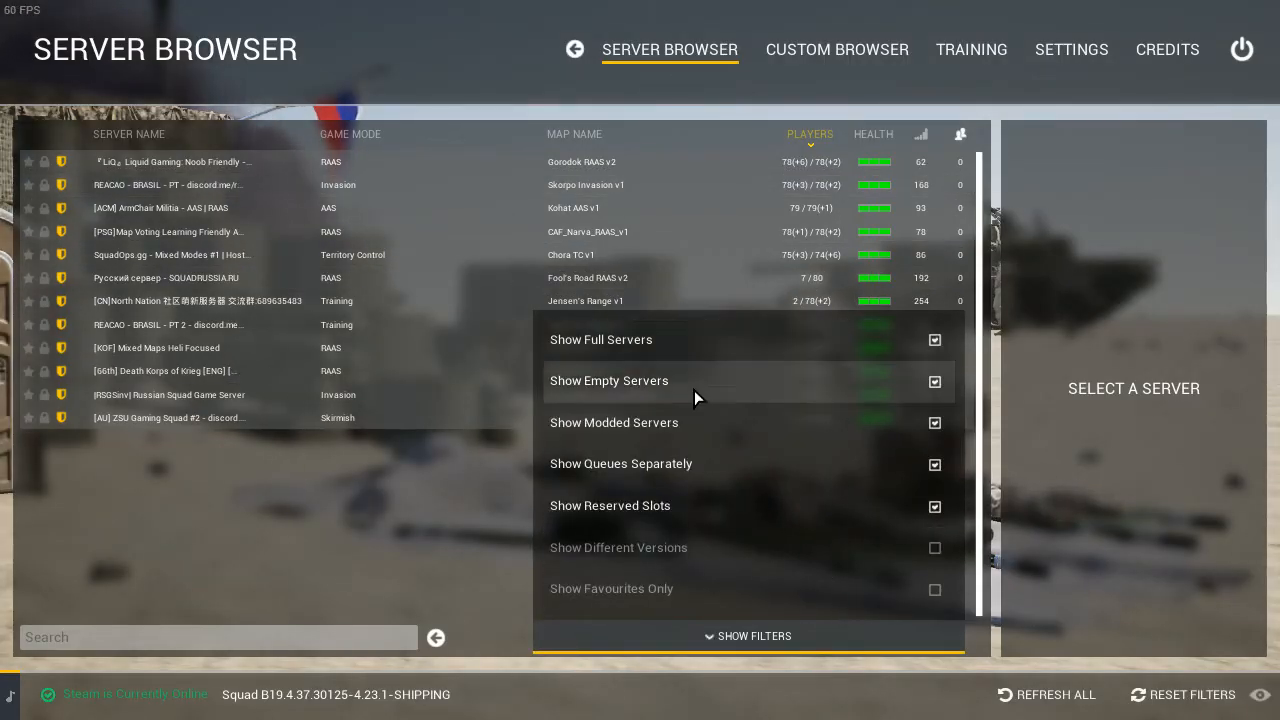
pyautogui.moveTo(698, 440)
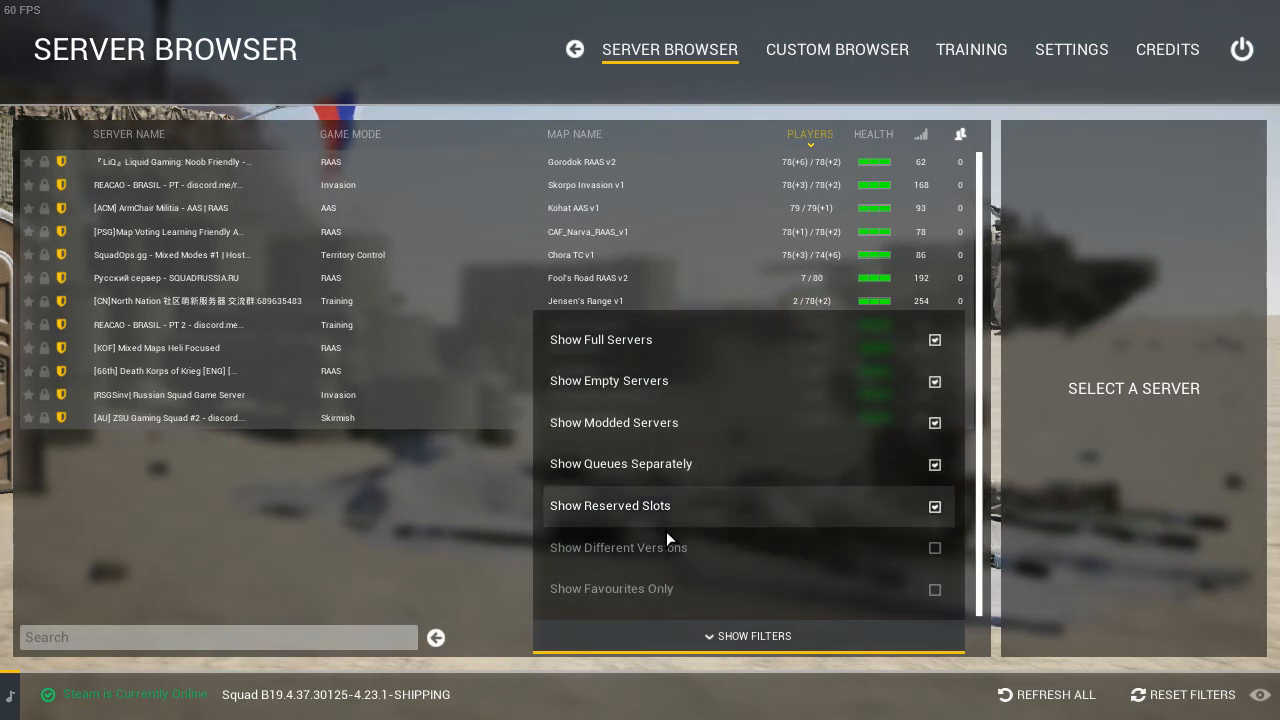
pyautogui.moveTo(1060, 132)
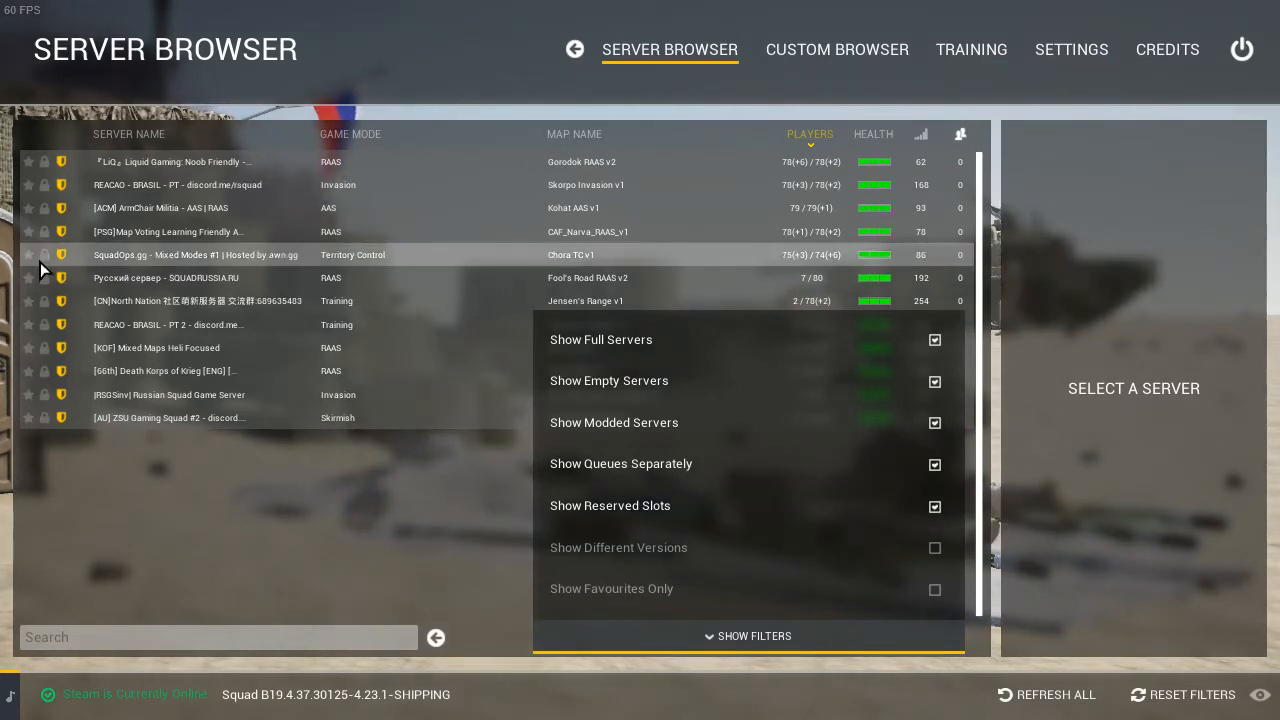
pyautogui.moveTo(260, 528)
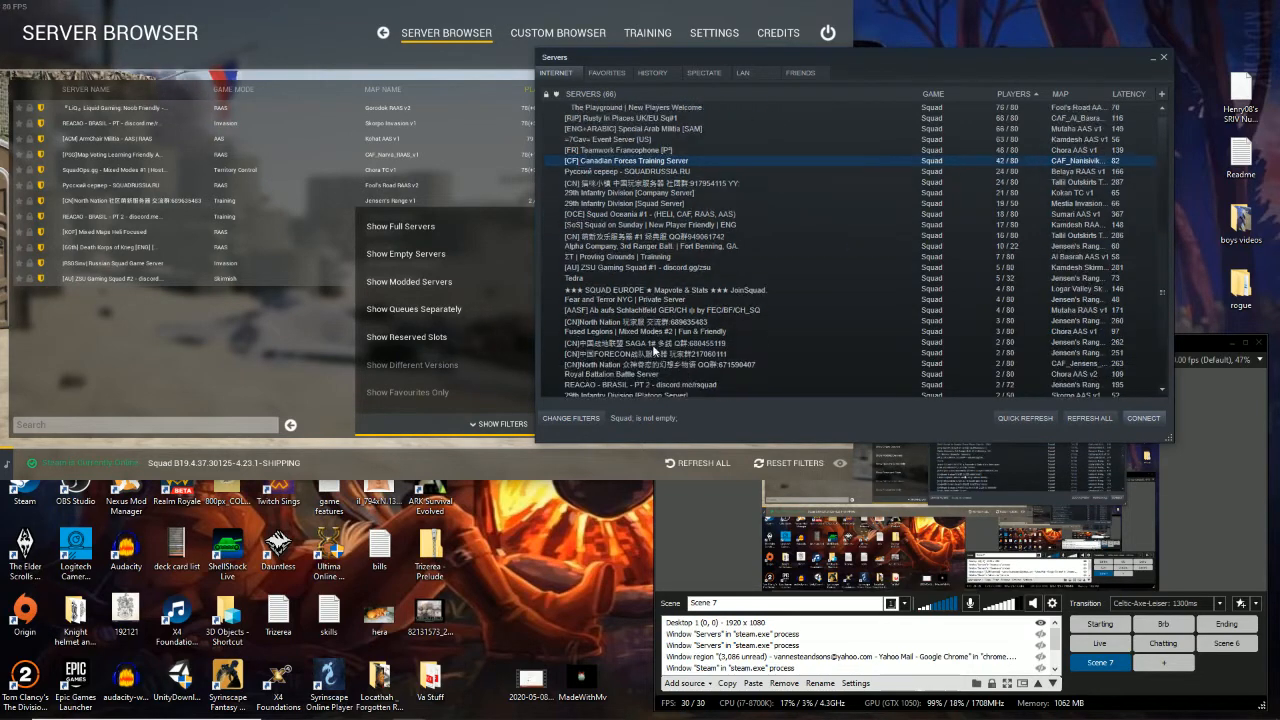
# Scroll Steam's Internet list of Squad servers and select the THUNDERDOME server
pyautogui.click(650, 300)
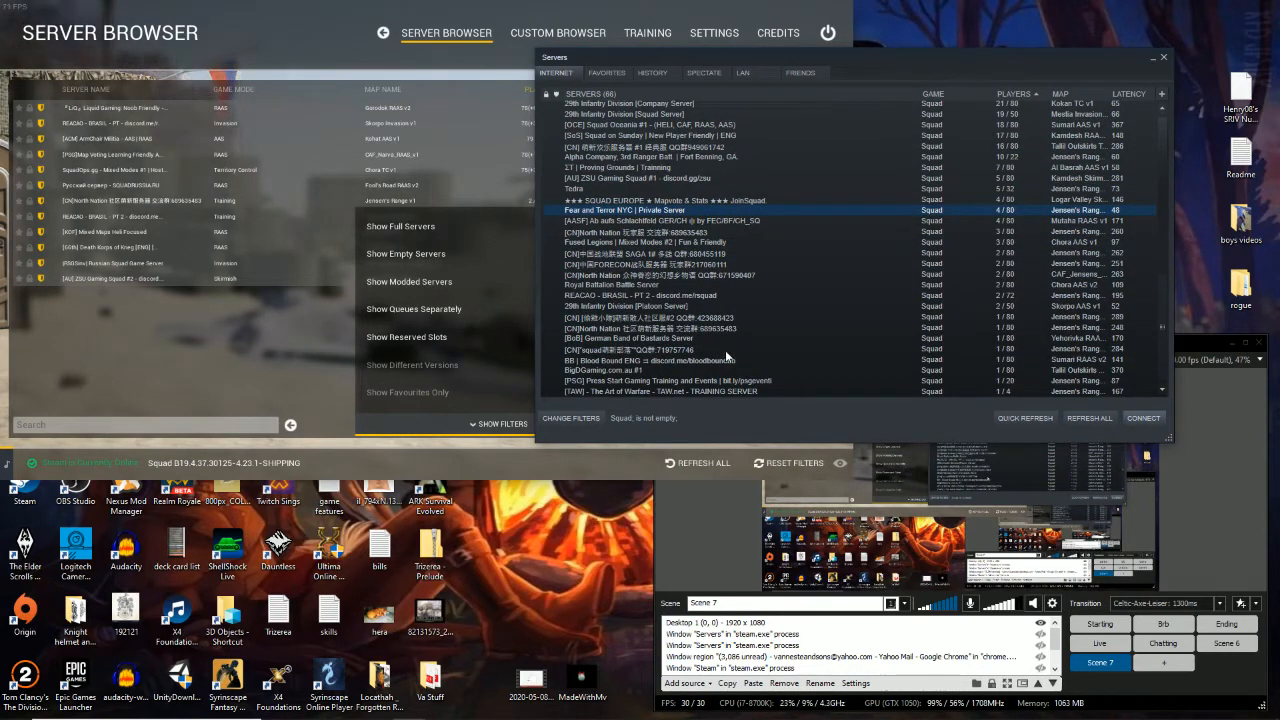
pyautogui.click(1012, 94)
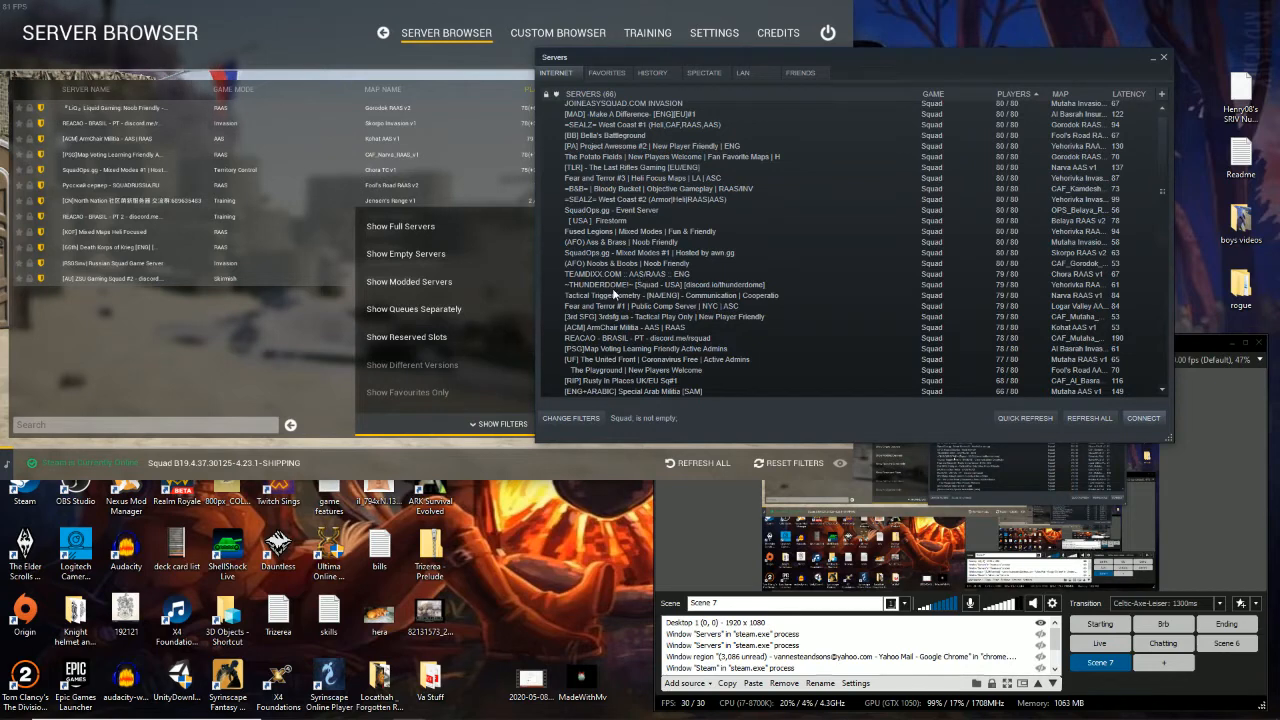
pyautogui.click(660, 284)
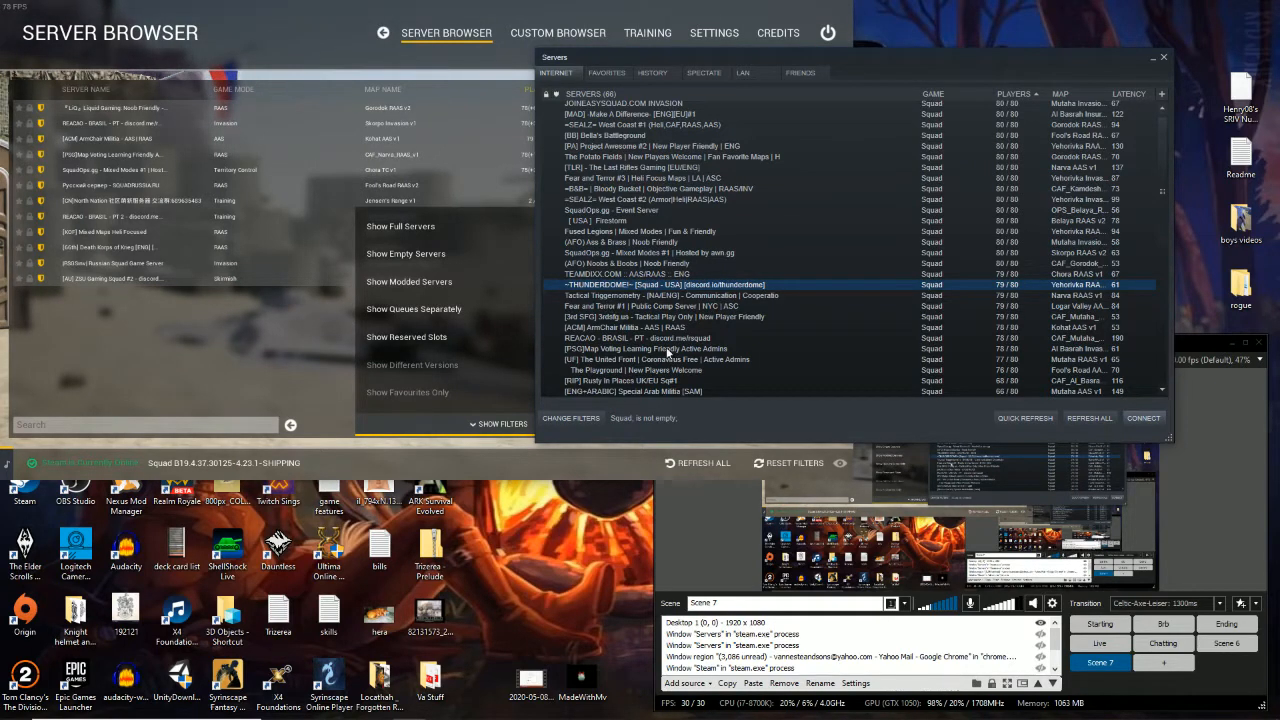
pyautogui.click(1088, 418)
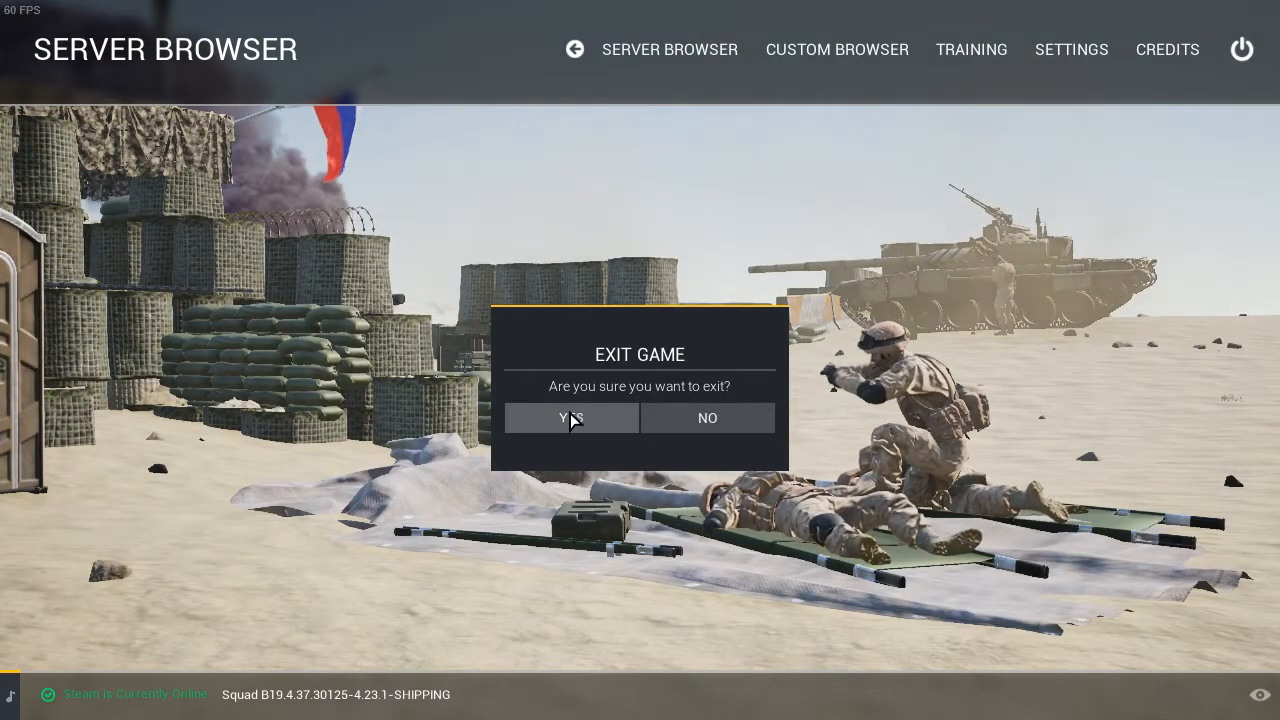
pyautogui.click(572, 418)
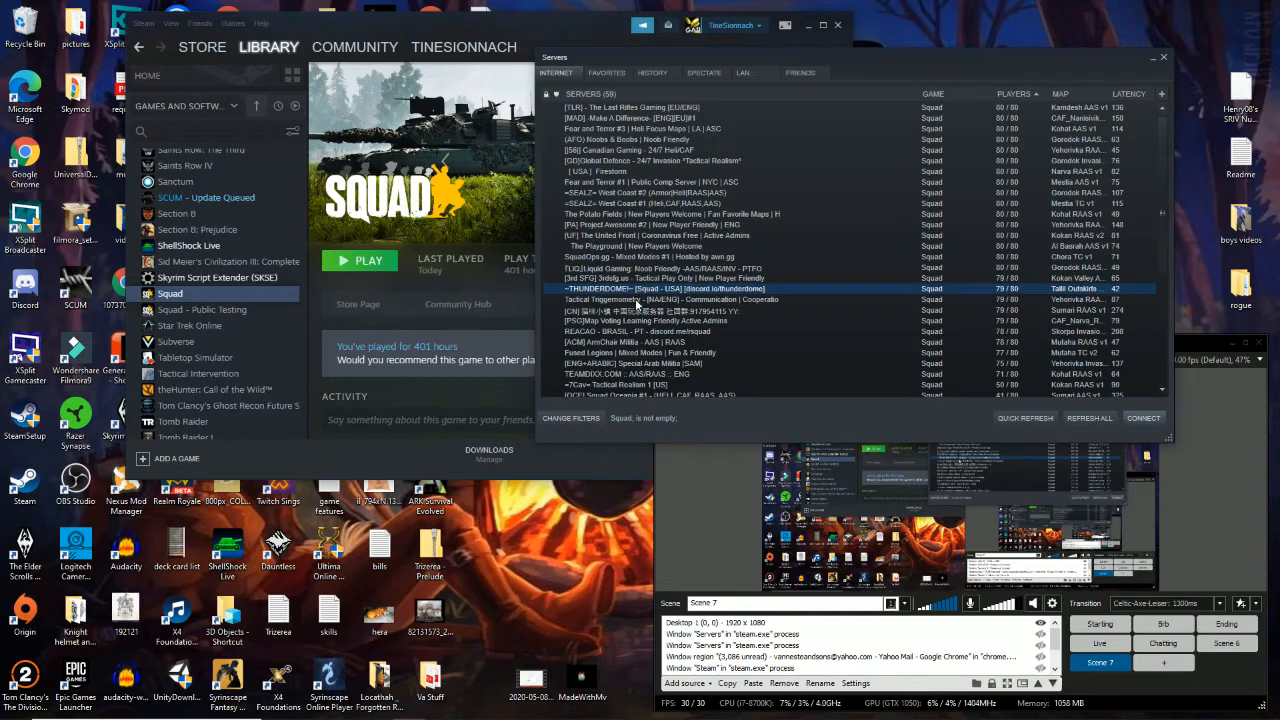
pyautogui.rightClick(670, 288)
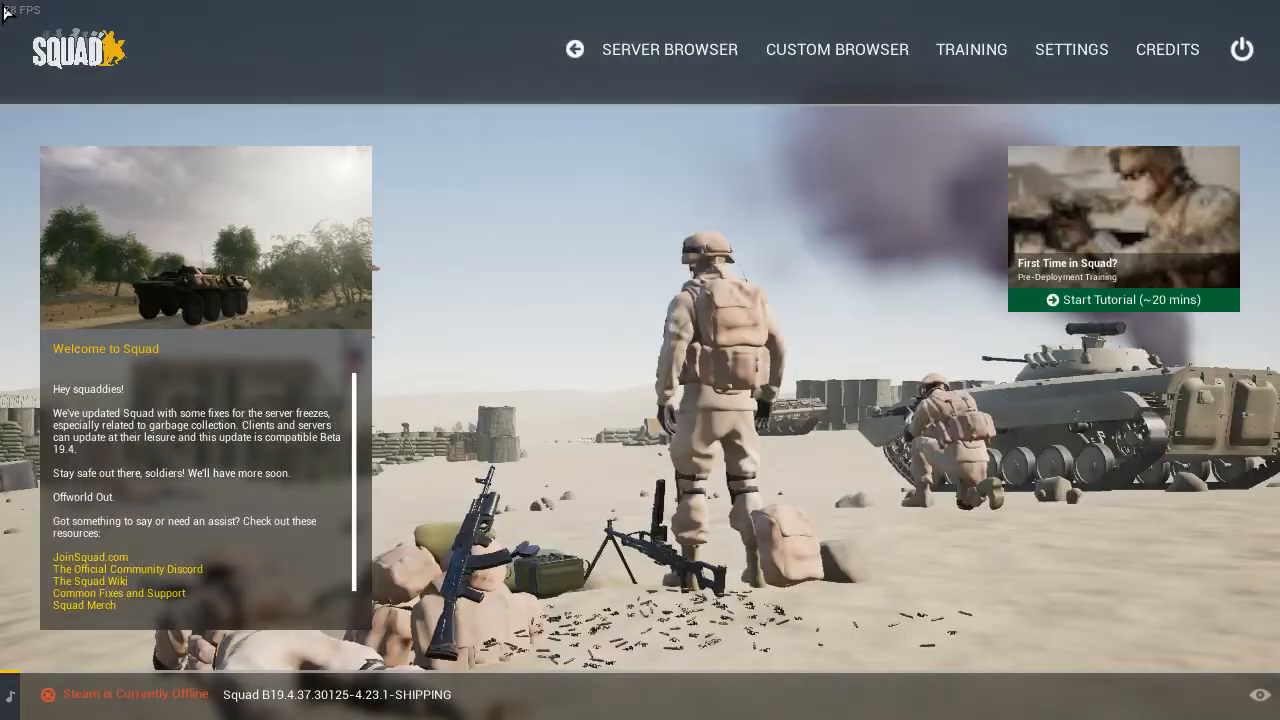
pyautogui.click(1124, 300)
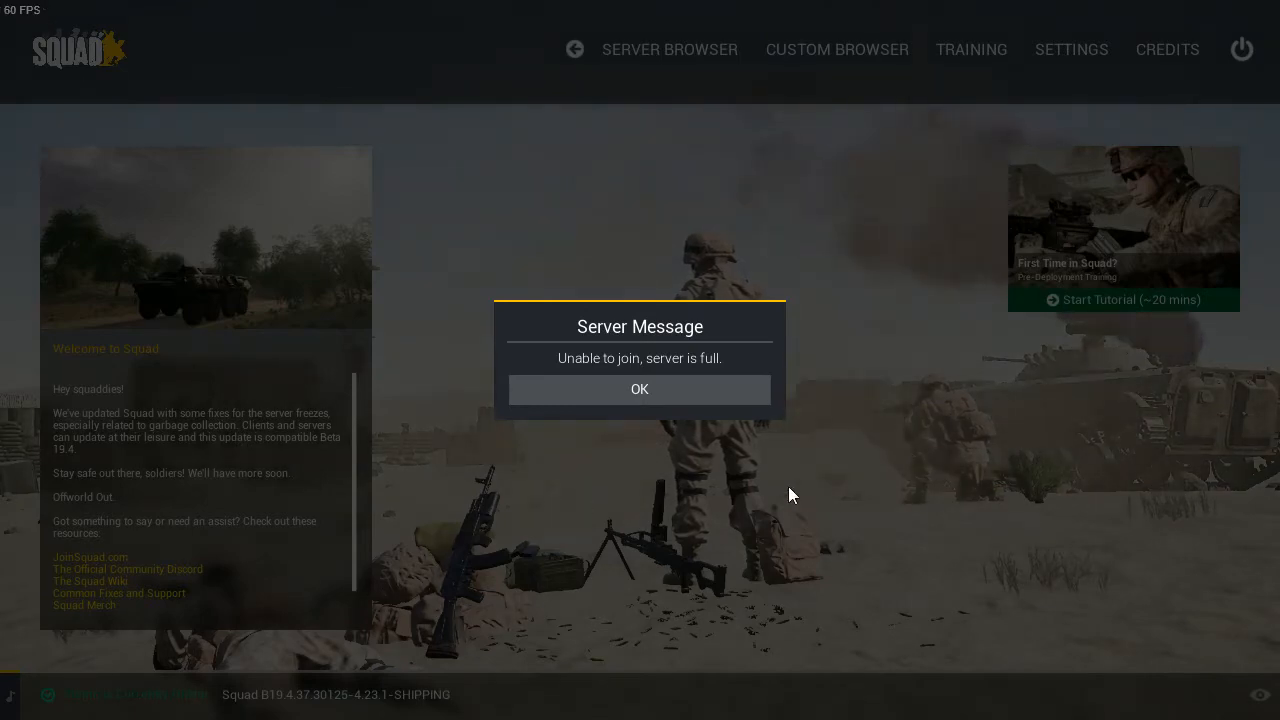
pyautogui.click(640, 388)
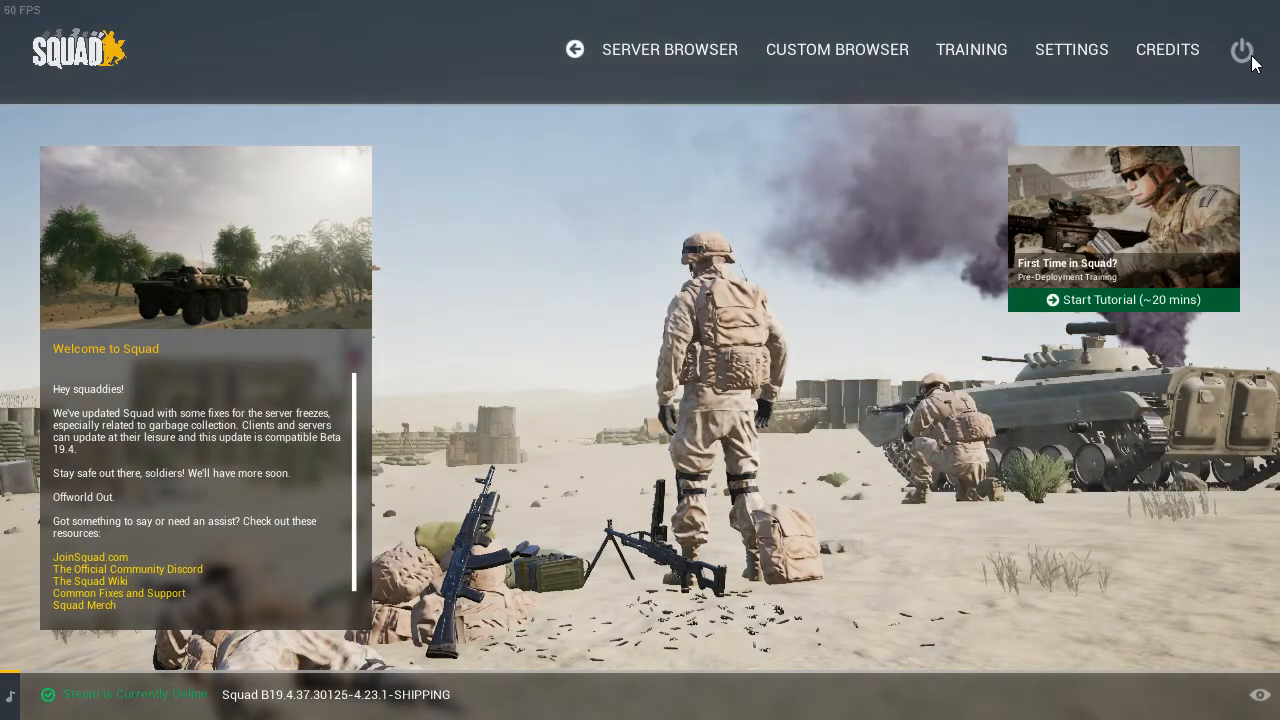
pyautogui.click(1242, 50)
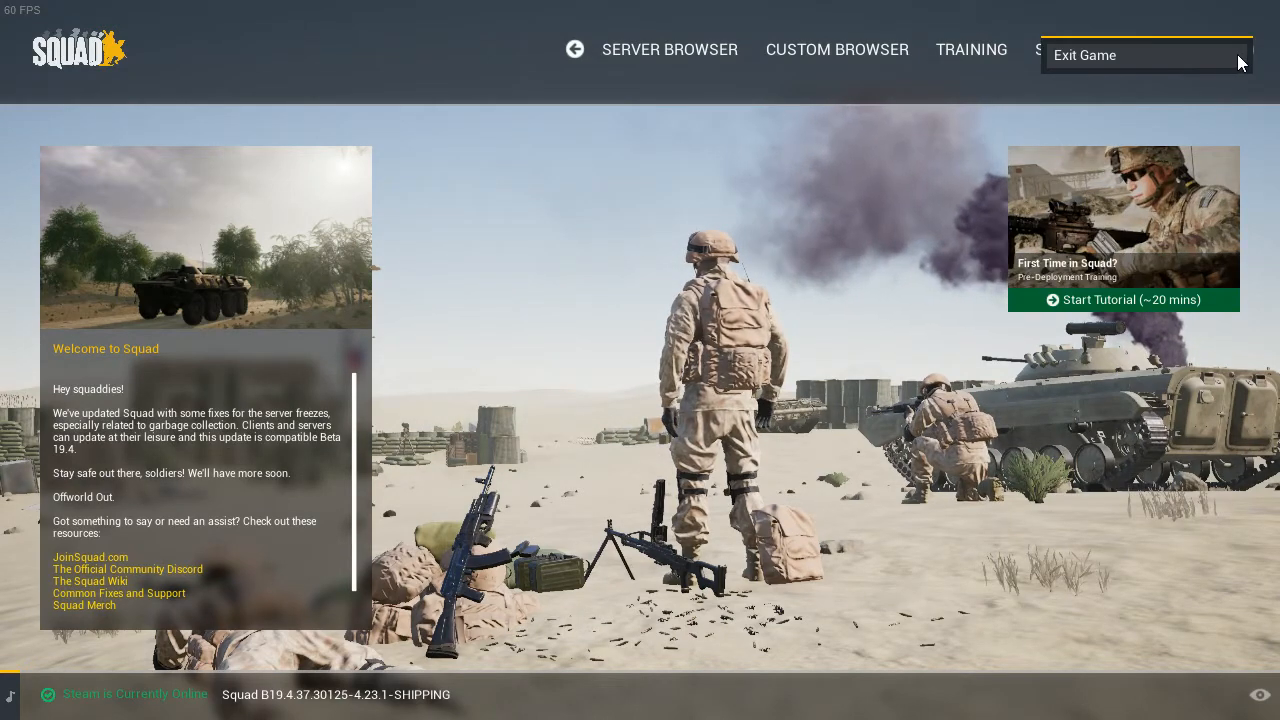
pyautogui.click(668, 48)
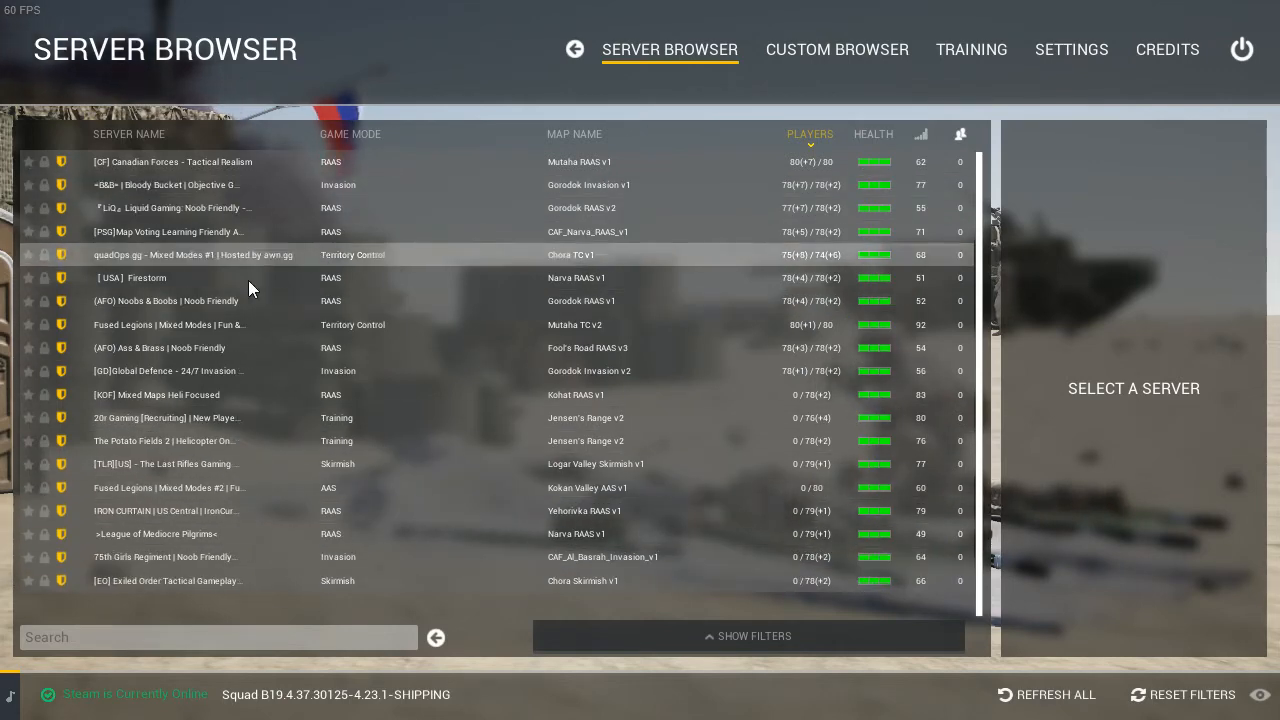
pyautogui.moveTo(750, 348)
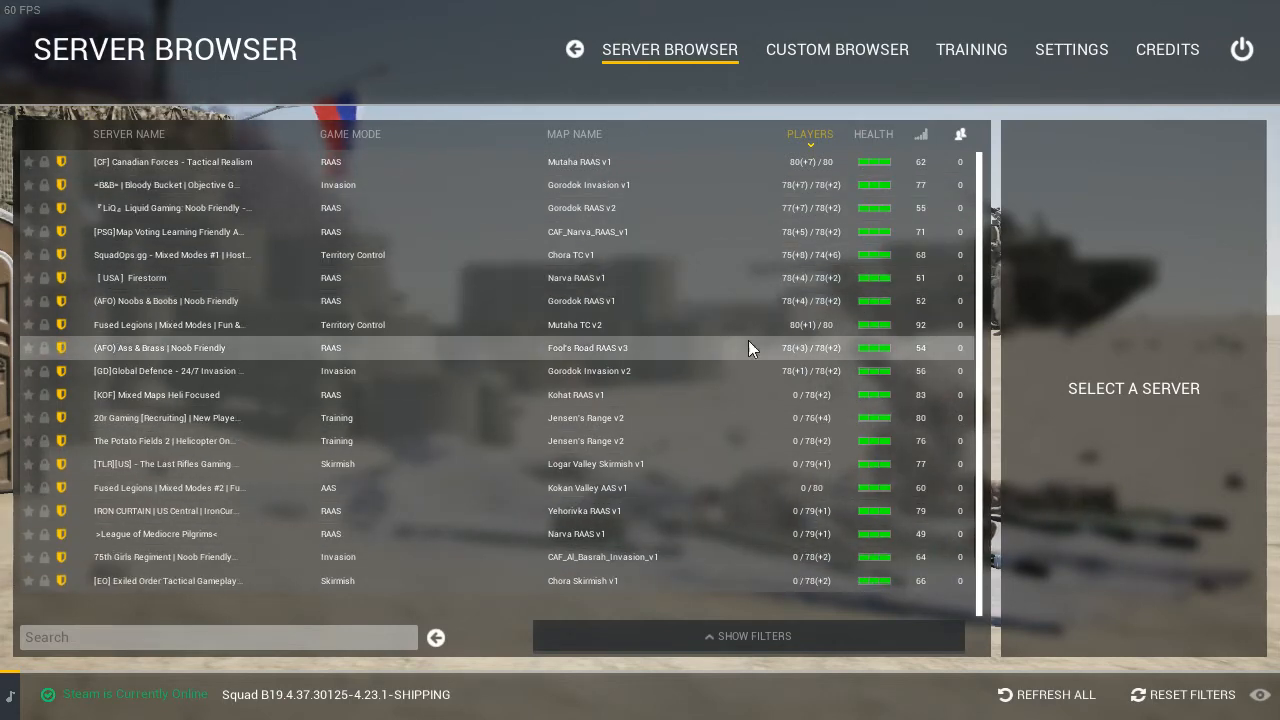
pyautogui.moveTo(752, 394)
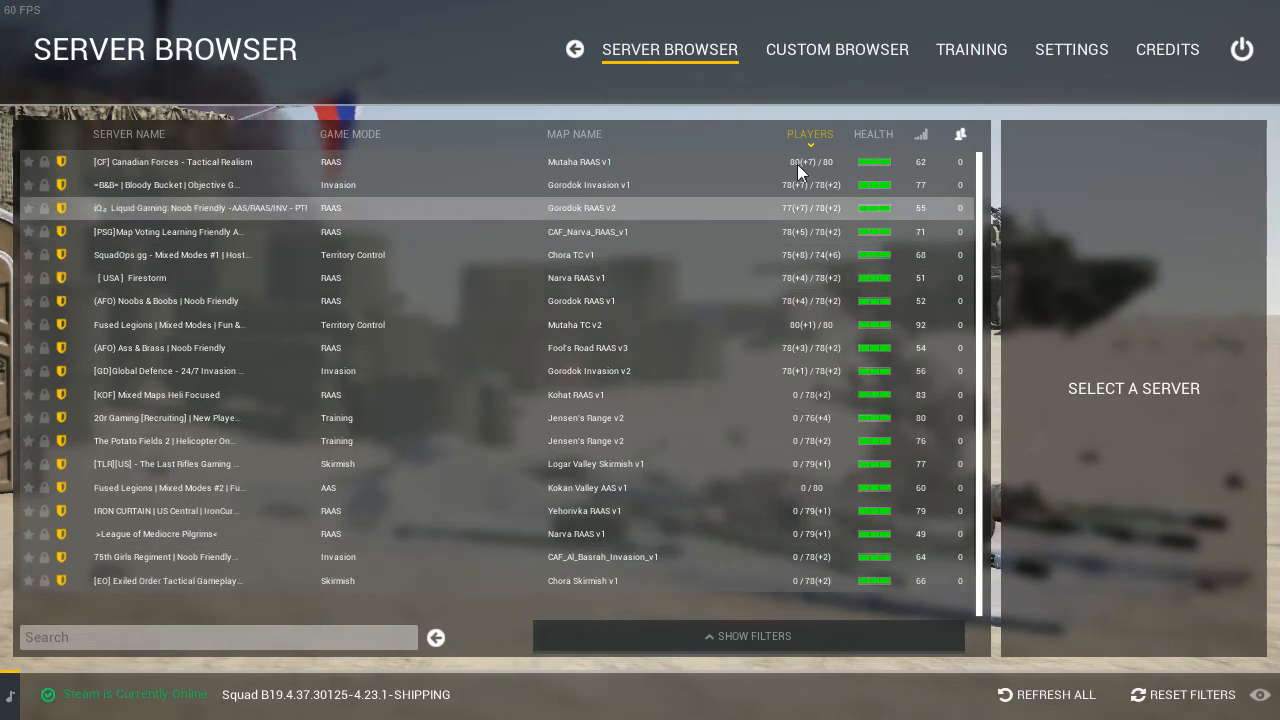
pyautogui.moveTo(1242, 48)
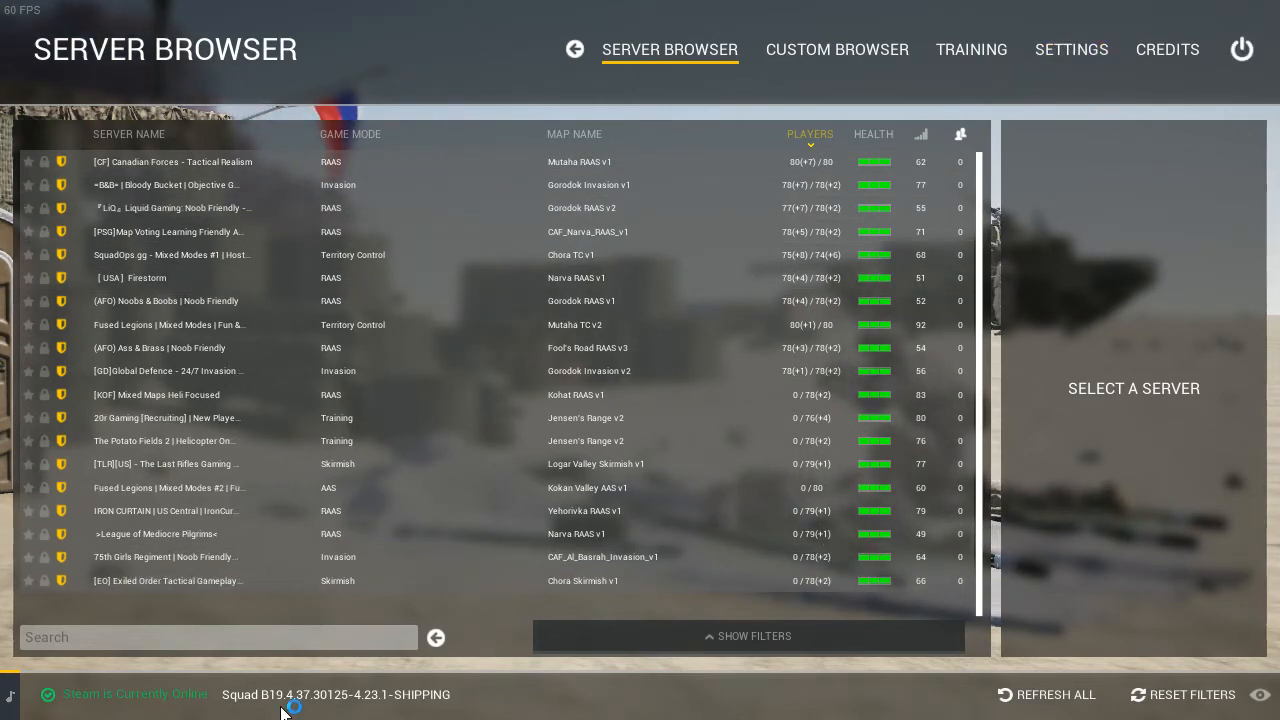
pyautogui.click(24, 700)
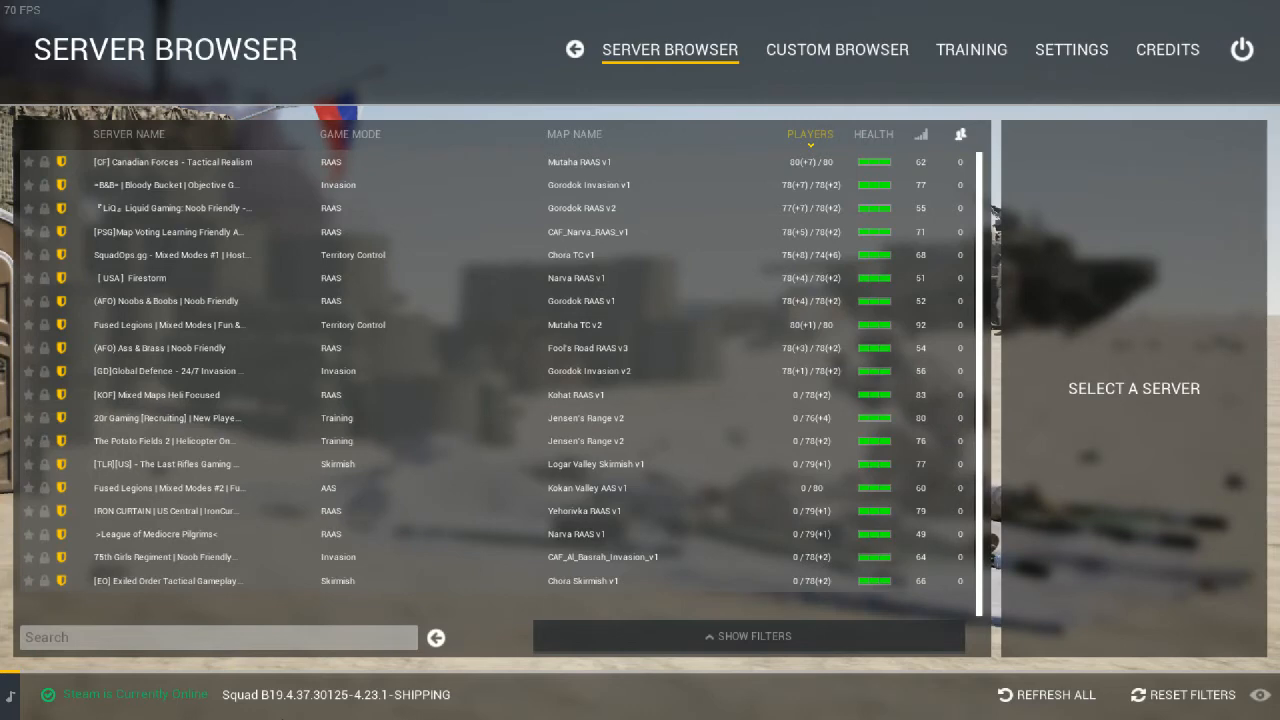
pyautogui.press('alt+tab')
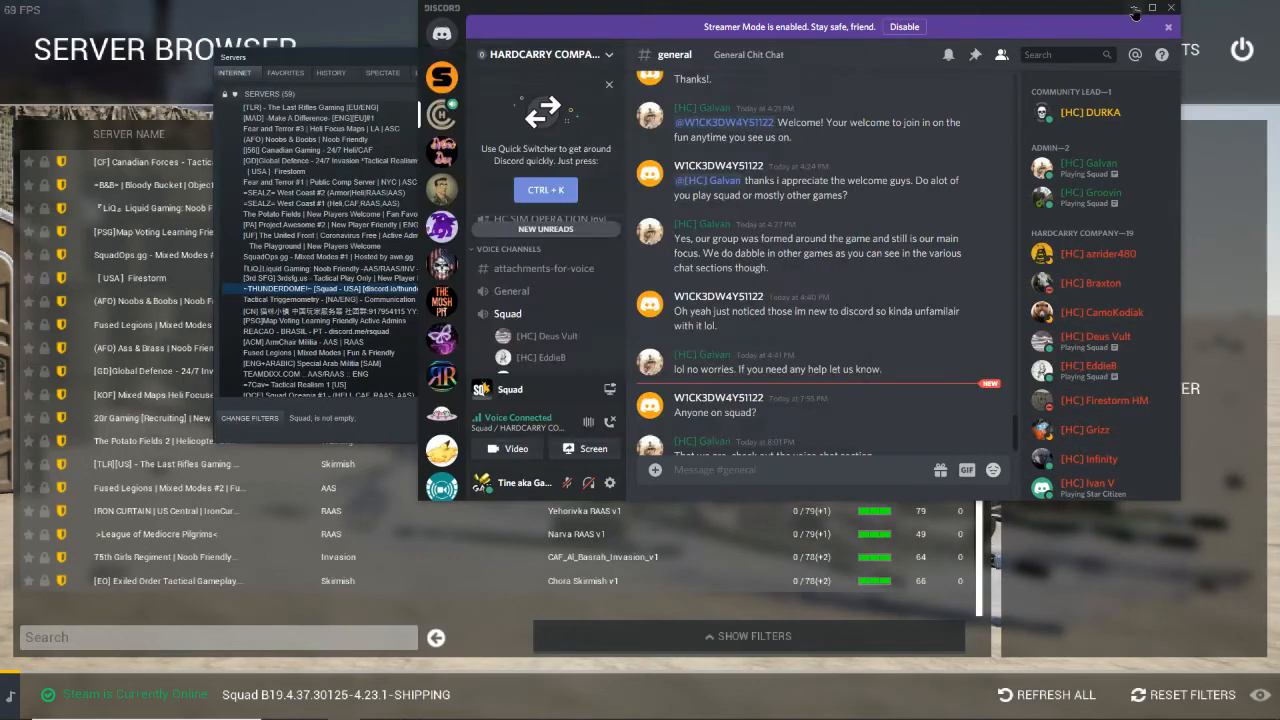
# View and refresh a Squad server's Game info in Steam, which reports it full, then close it
pyautogui.click(1152, 8)
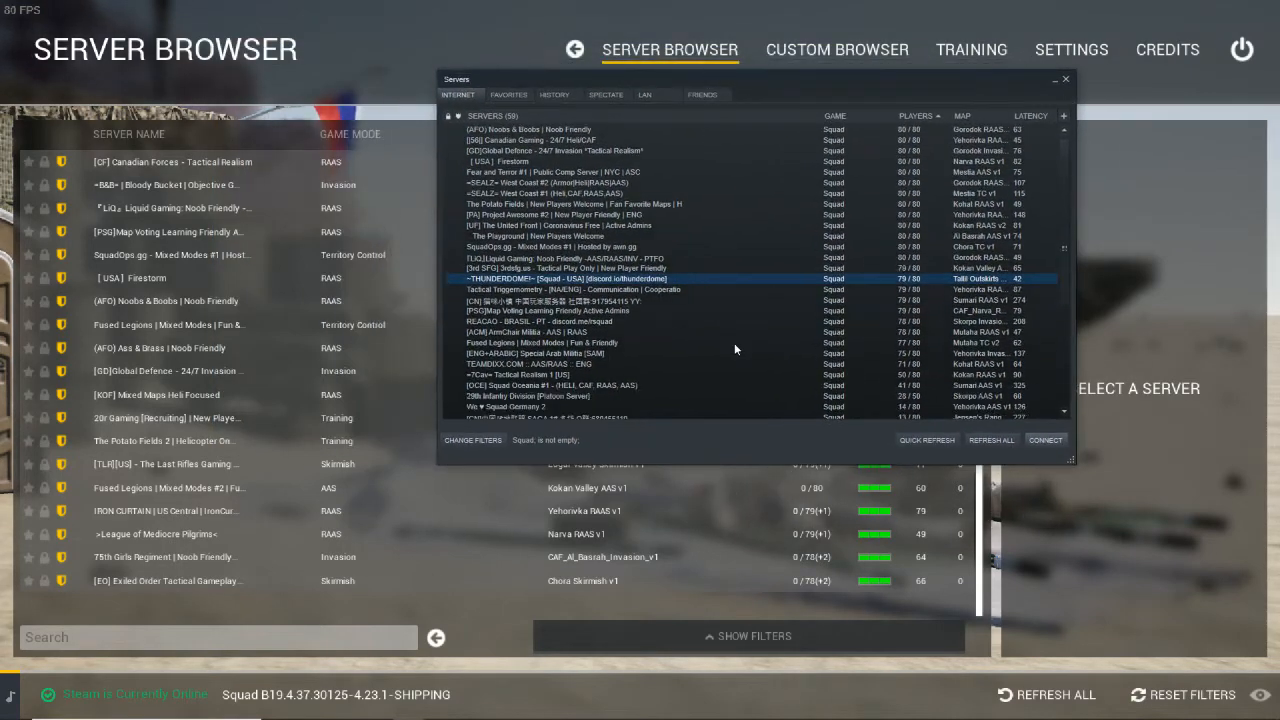
pyautogui.scroll(-3)
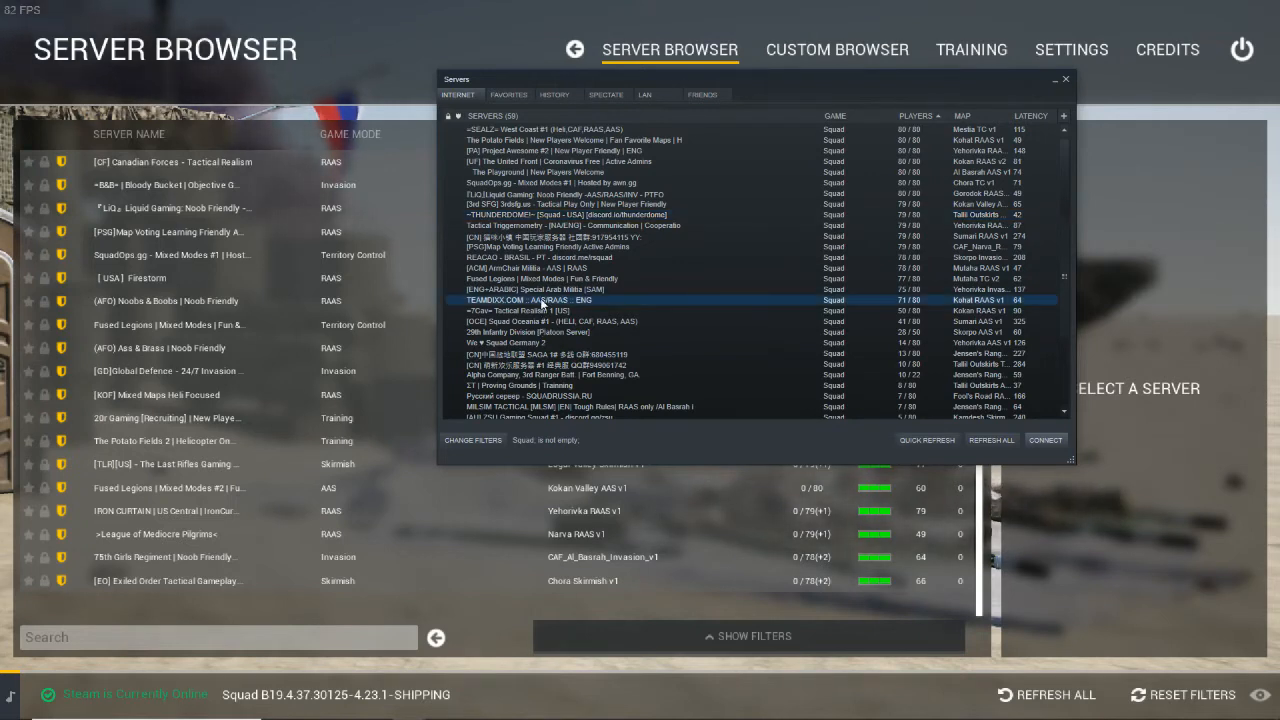
pyautogui.click(550, 342)
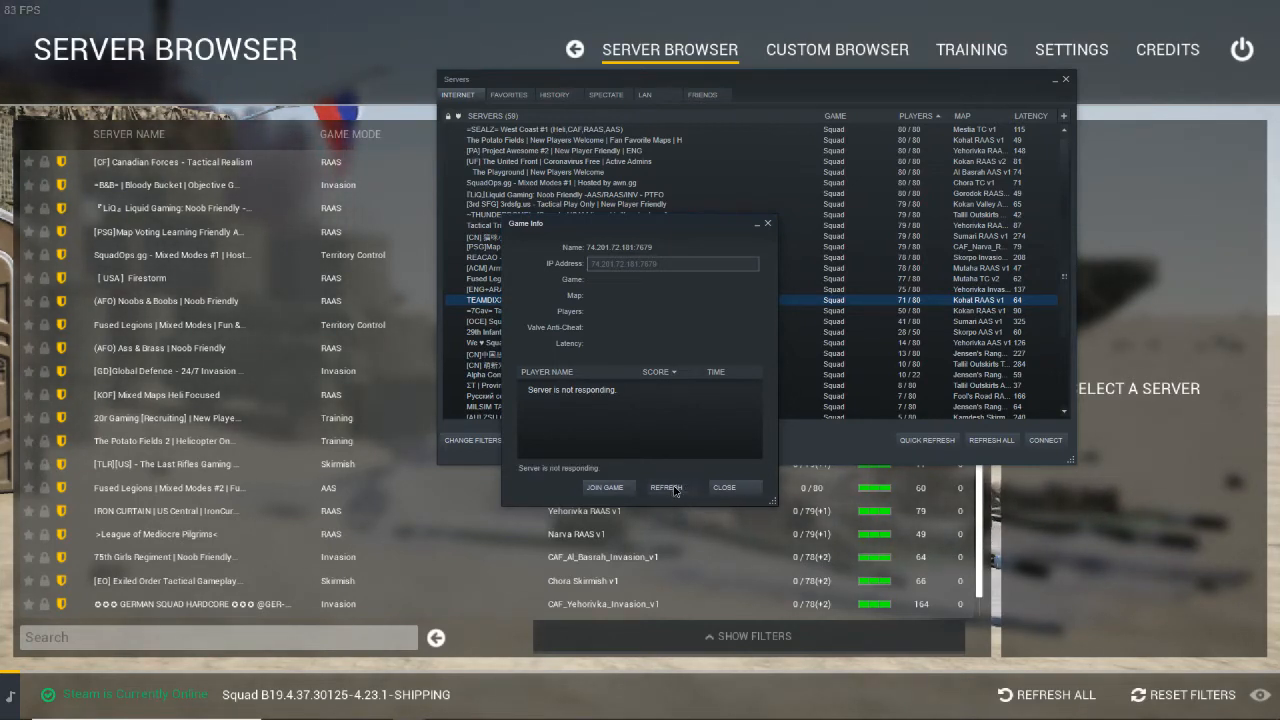
pyautogui.click(666, 488)
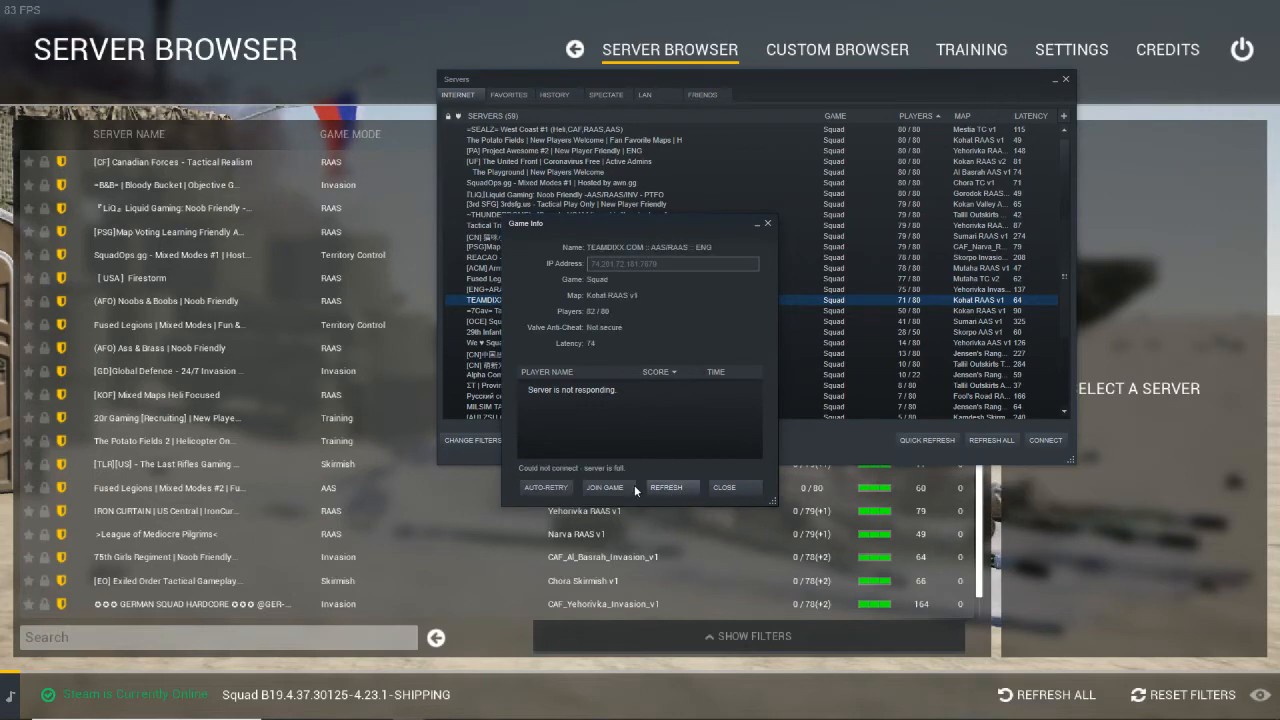
pyautogui.click(724, 488)
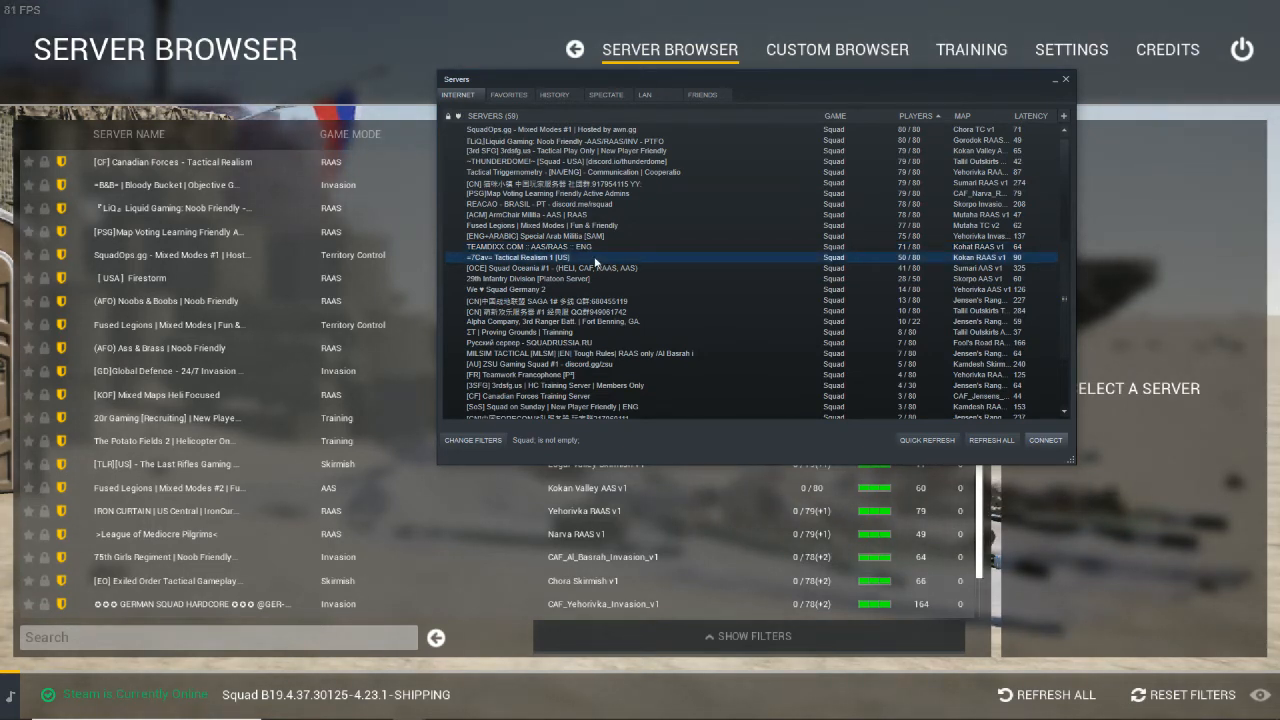
# View and refresh another Squad server's info, which reports it not responding
pyautogui.rightClick(596, 256)
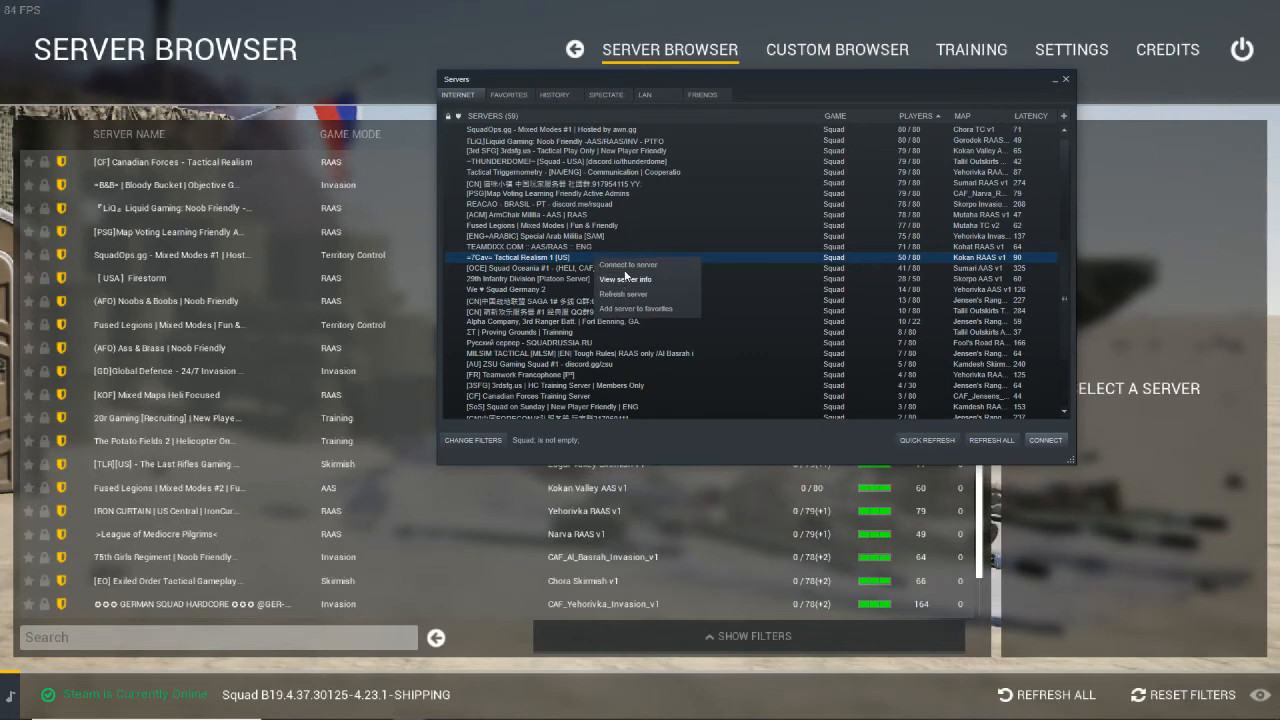
pyautogui.click(624, 280)
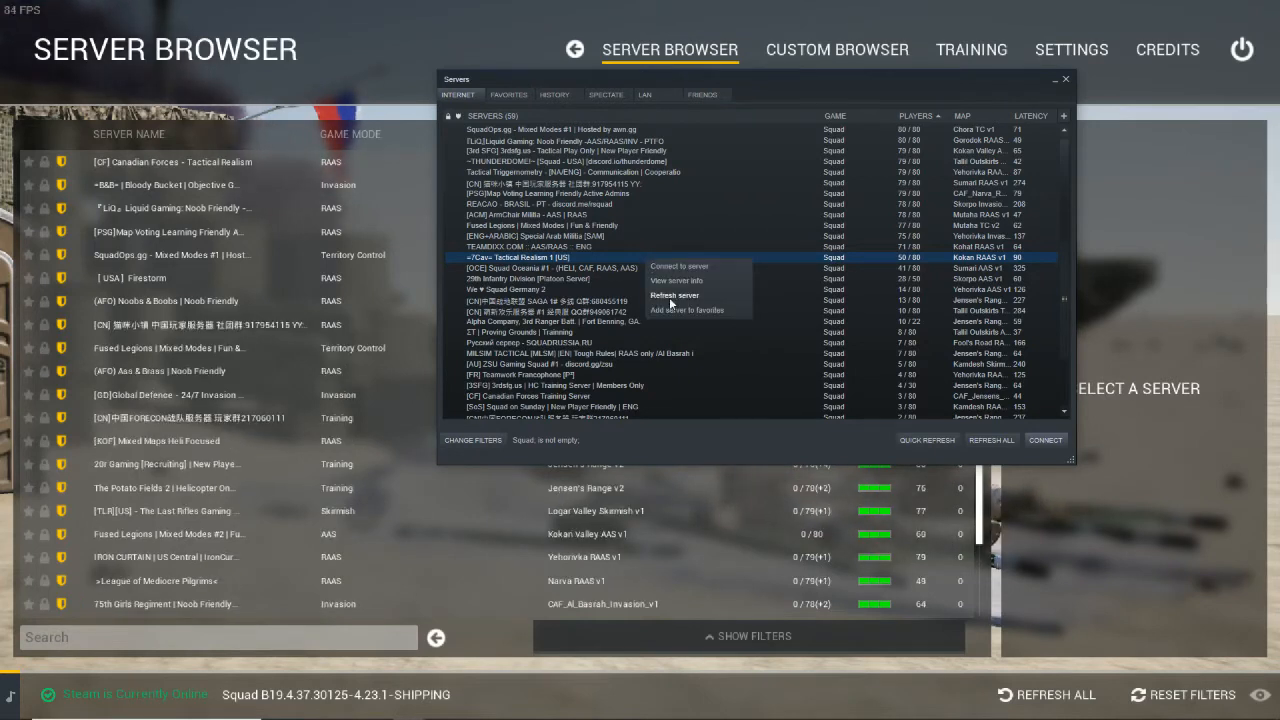
pyautogui.click(676, 280)
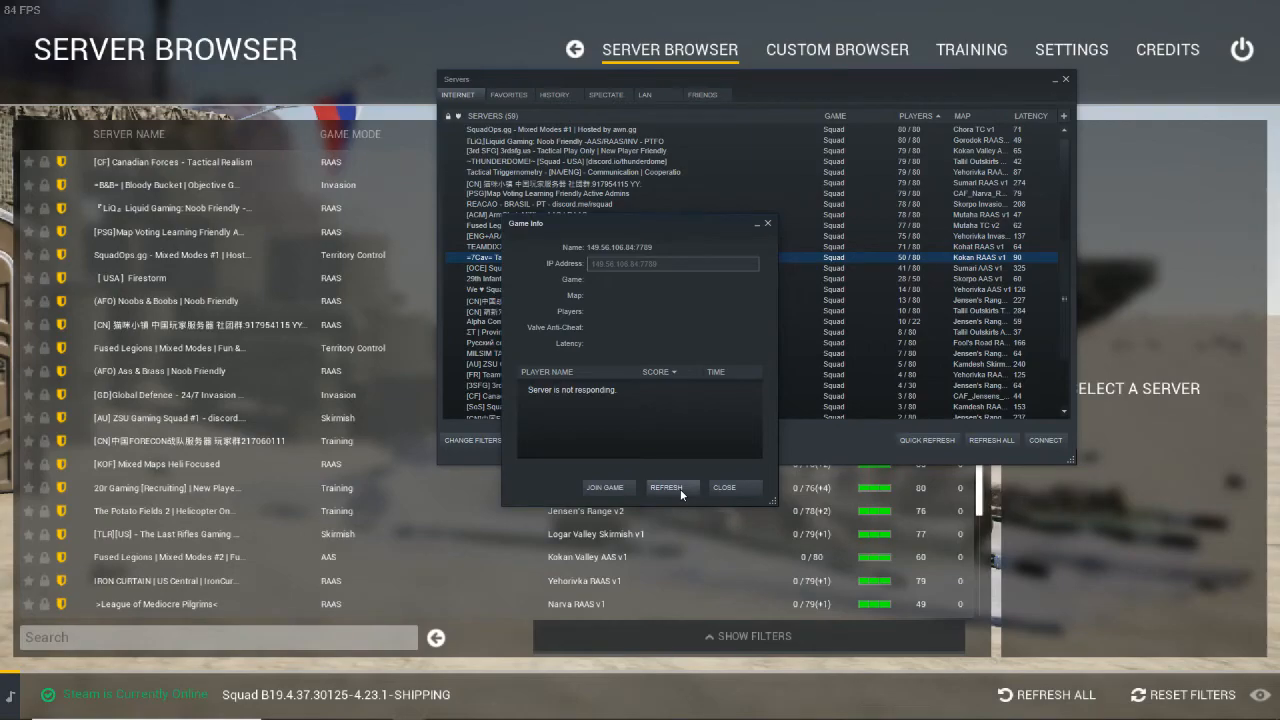
pyautogui.click(724, 488)
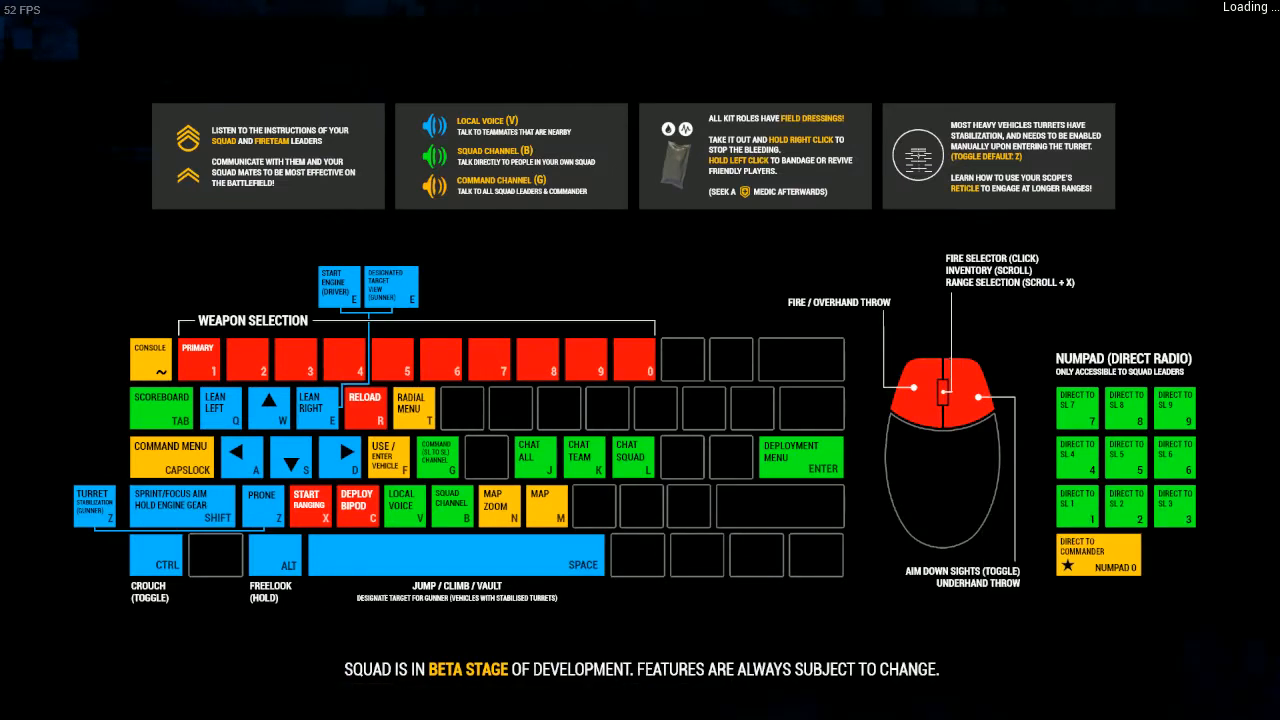
pyautogui.moveTo(644, 368)
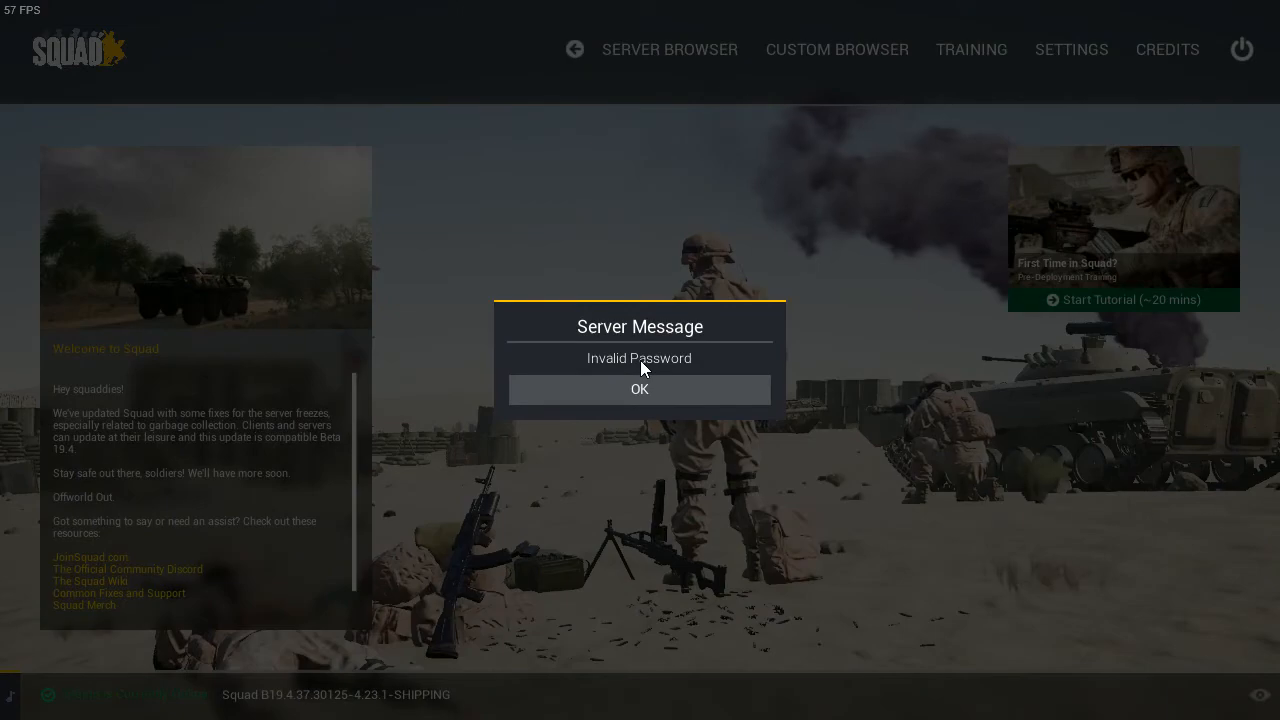
# Acknowledge the invalid password message and exit Squad back to the desktop
pyautogui.click(640, 388)
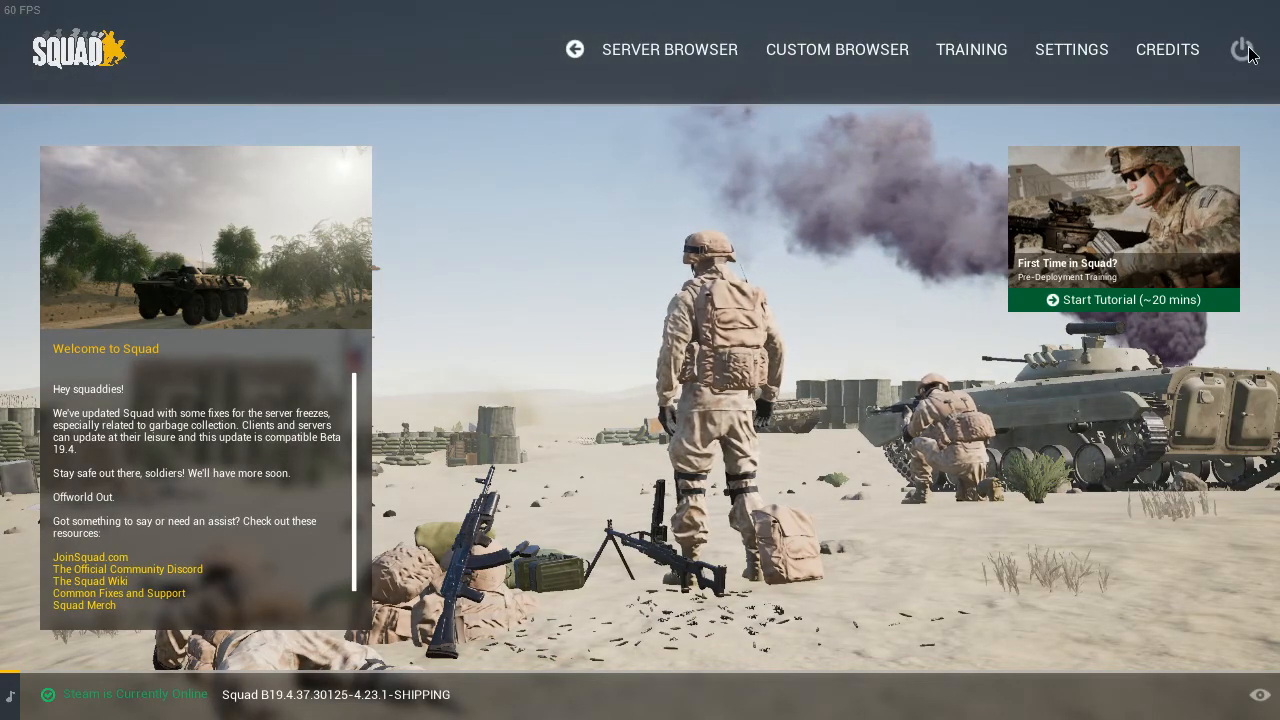
pyautogui.click(1246, 50)
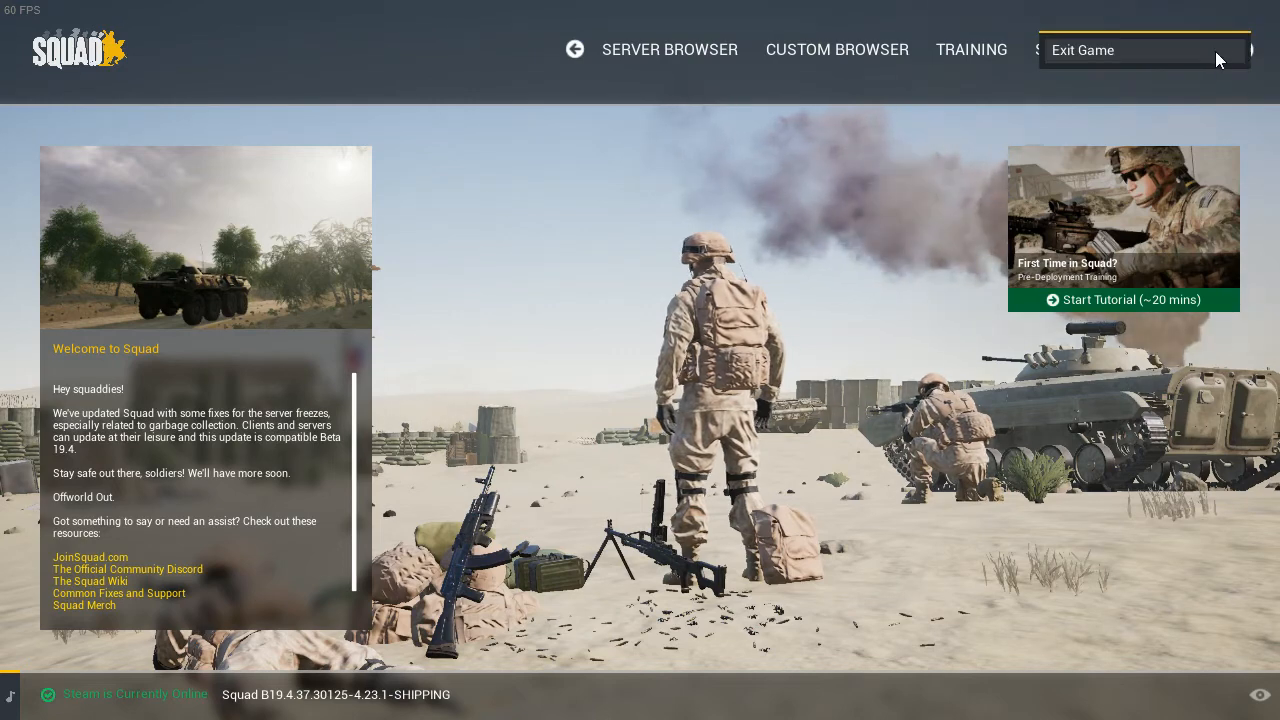
pyautogui.click(668, 48)
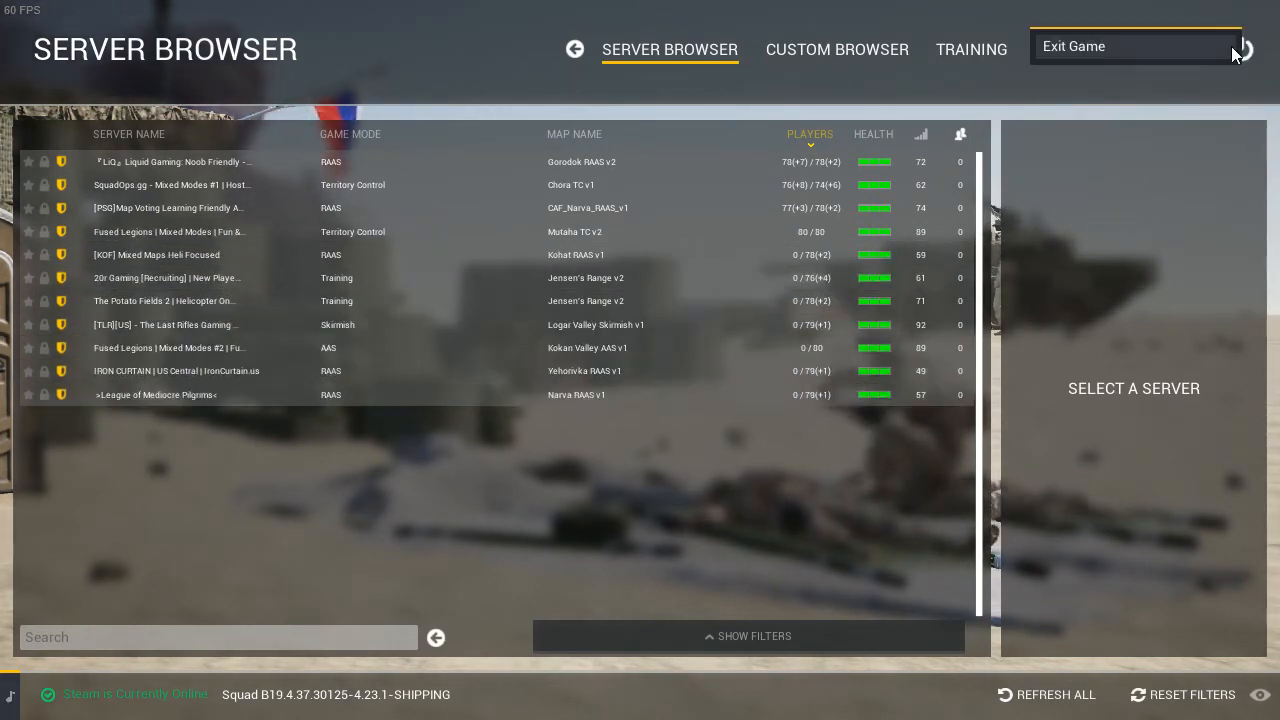
pyautogui.click(1072, 46)
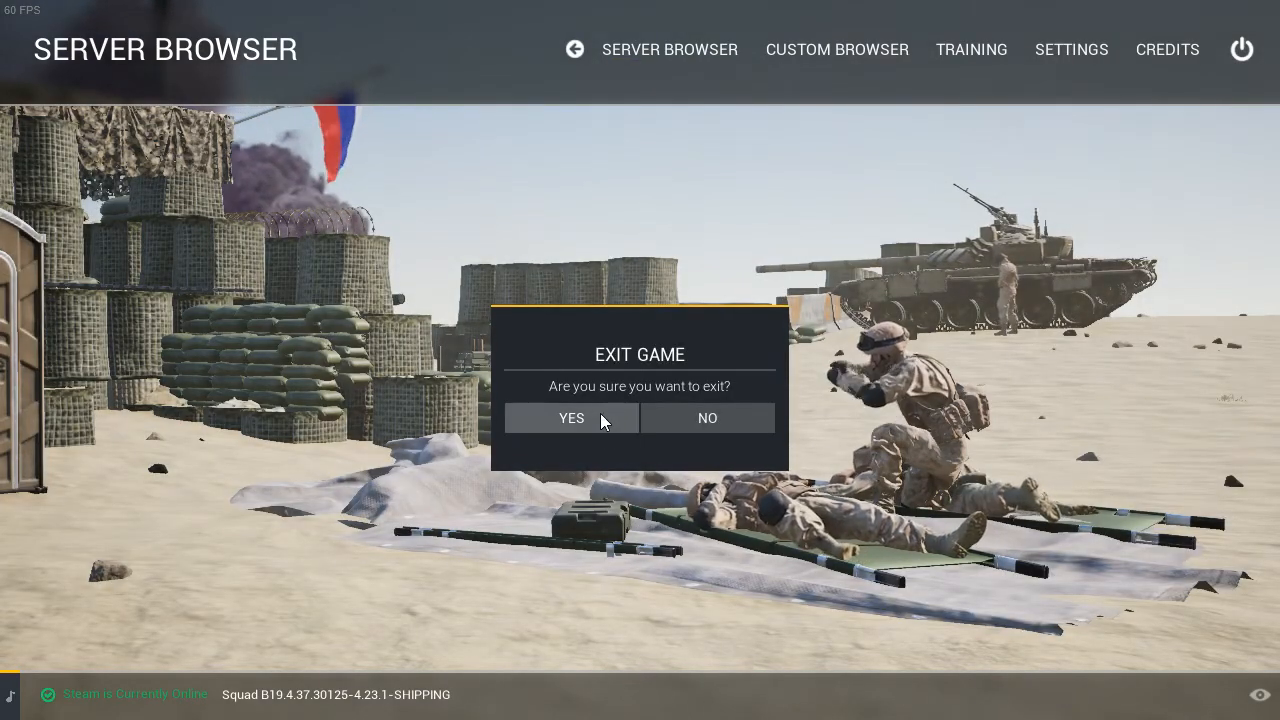
pyautogui.click(572, 418)
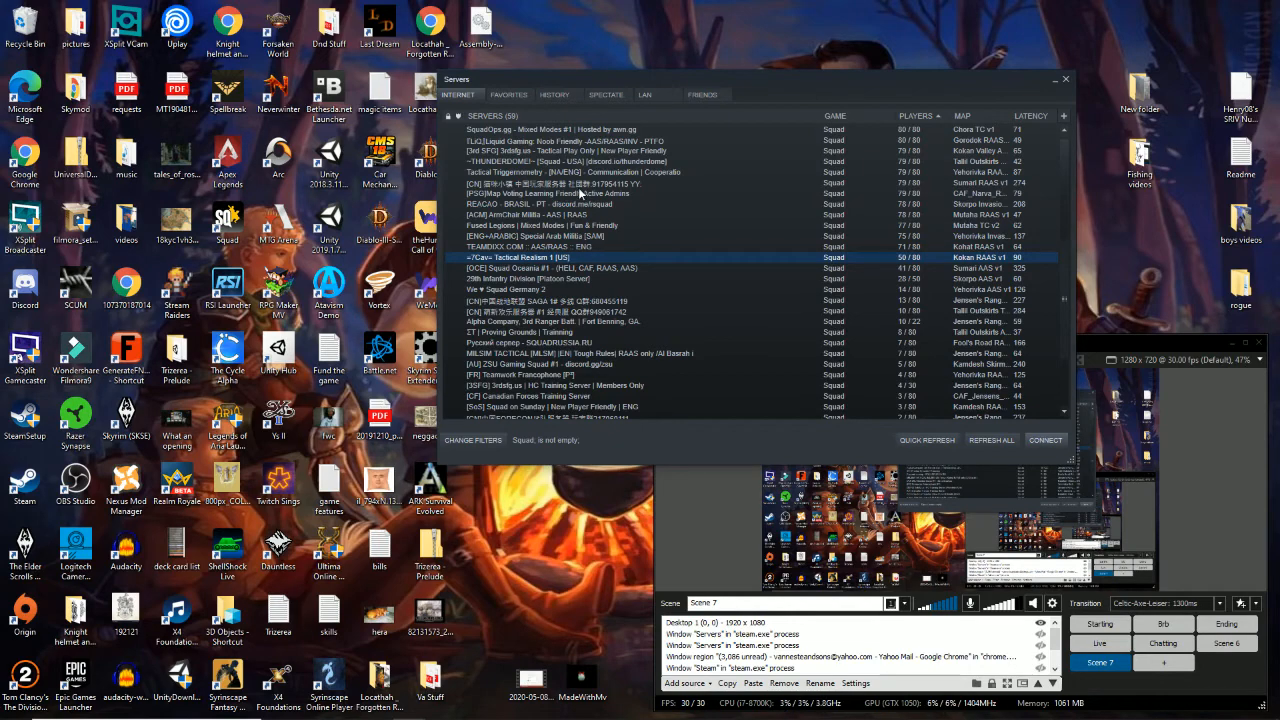
# Set the full Battleground server to auto-retry and join as soon as a player slot is free
pyautogui.click(916, 116)
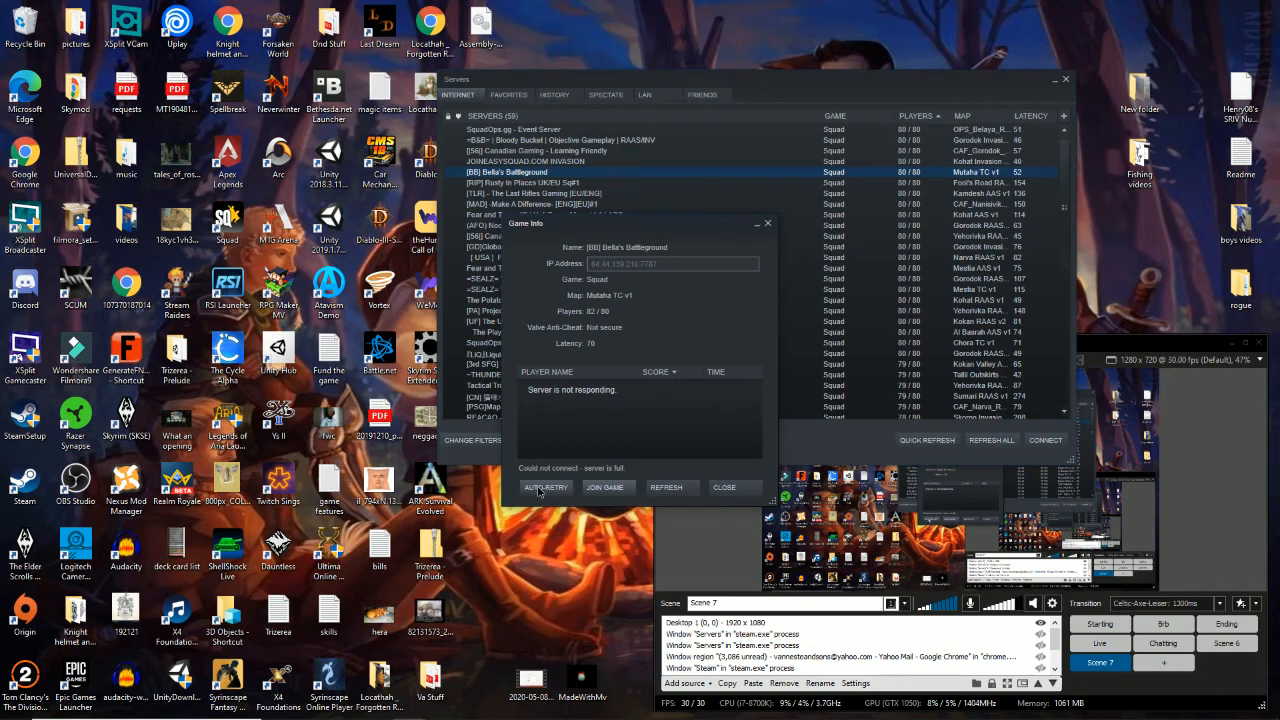
pyautogui.click(544, 488)
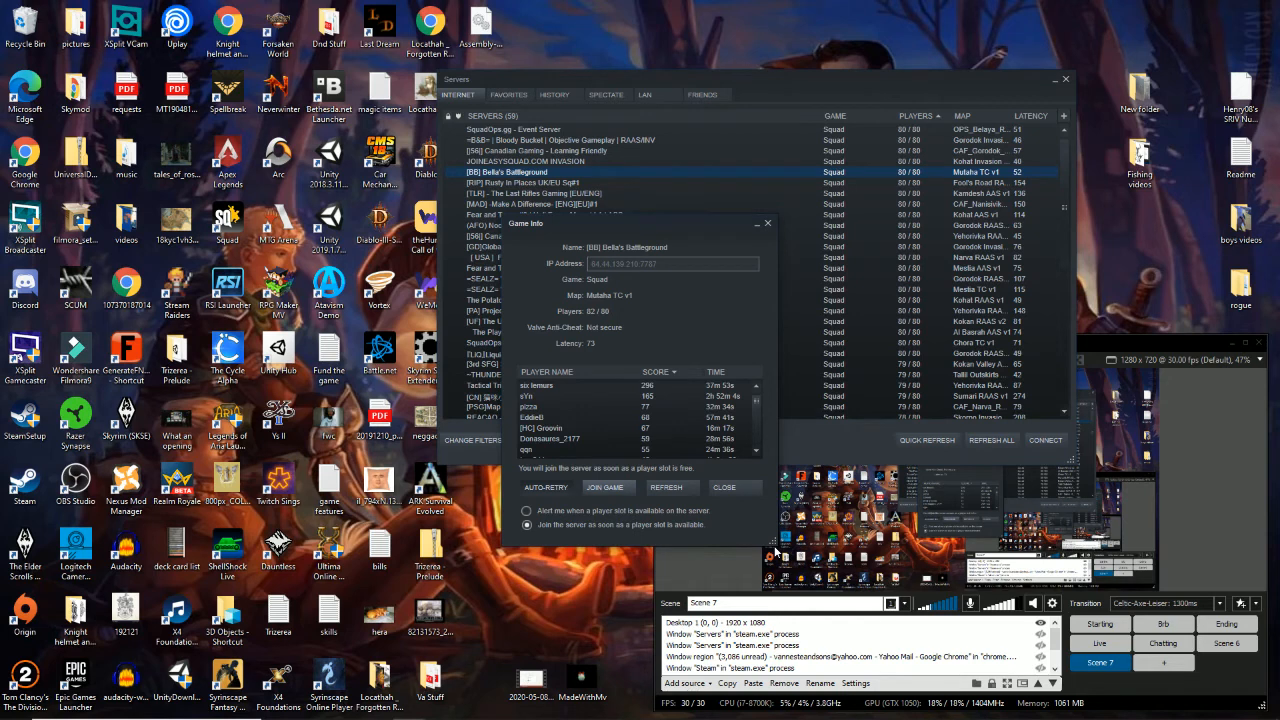
pyautogui.moveTo(520, 280)
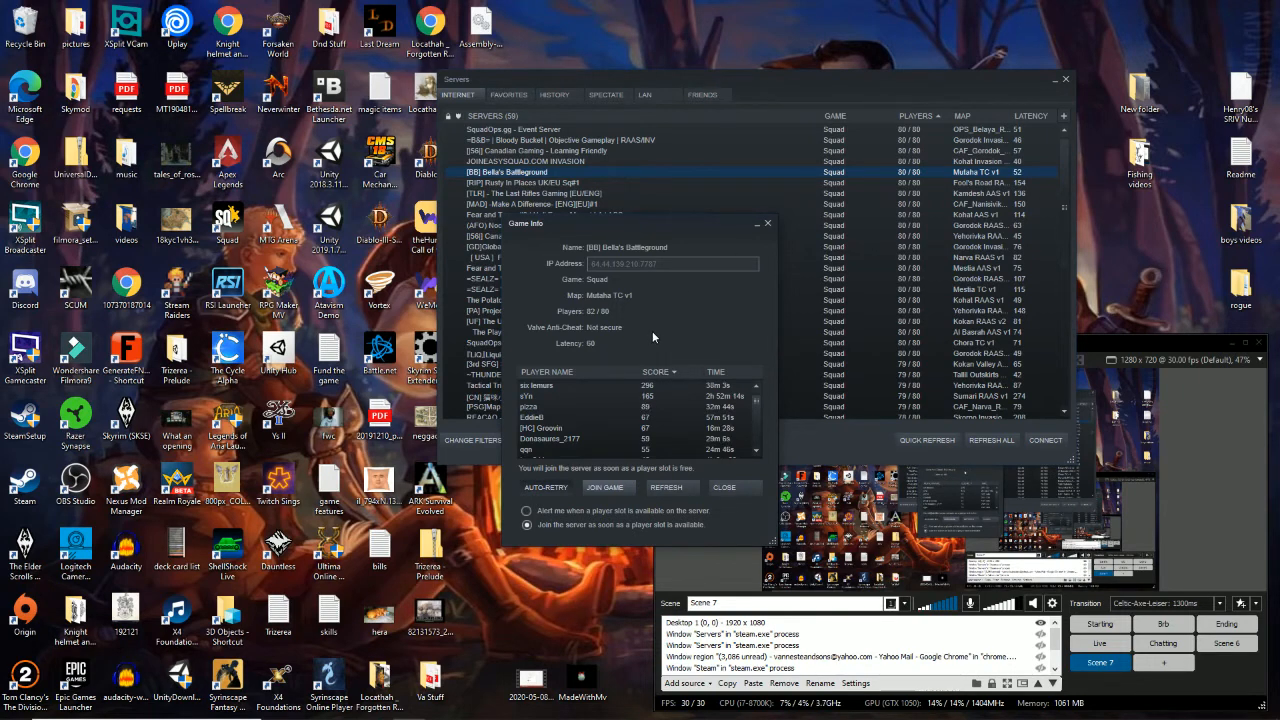
pyautogui.moveTo(644, 344)
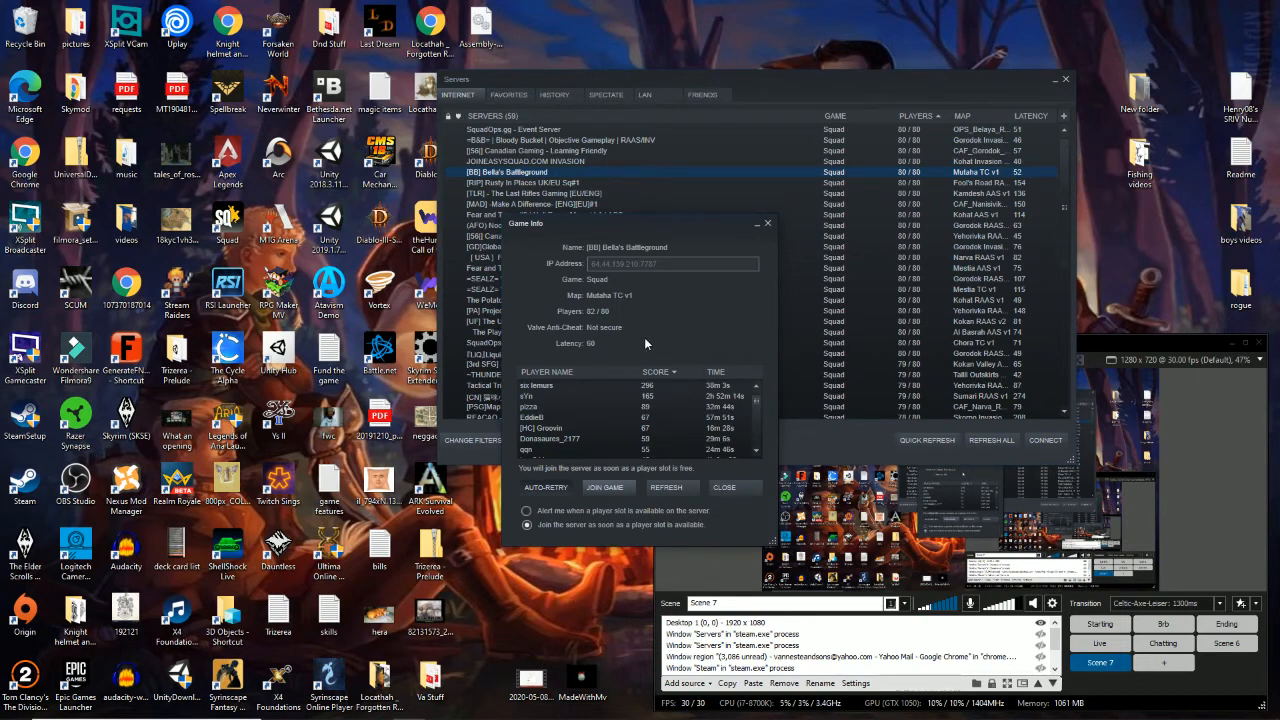
pyautogui.moveTo(632, 338)
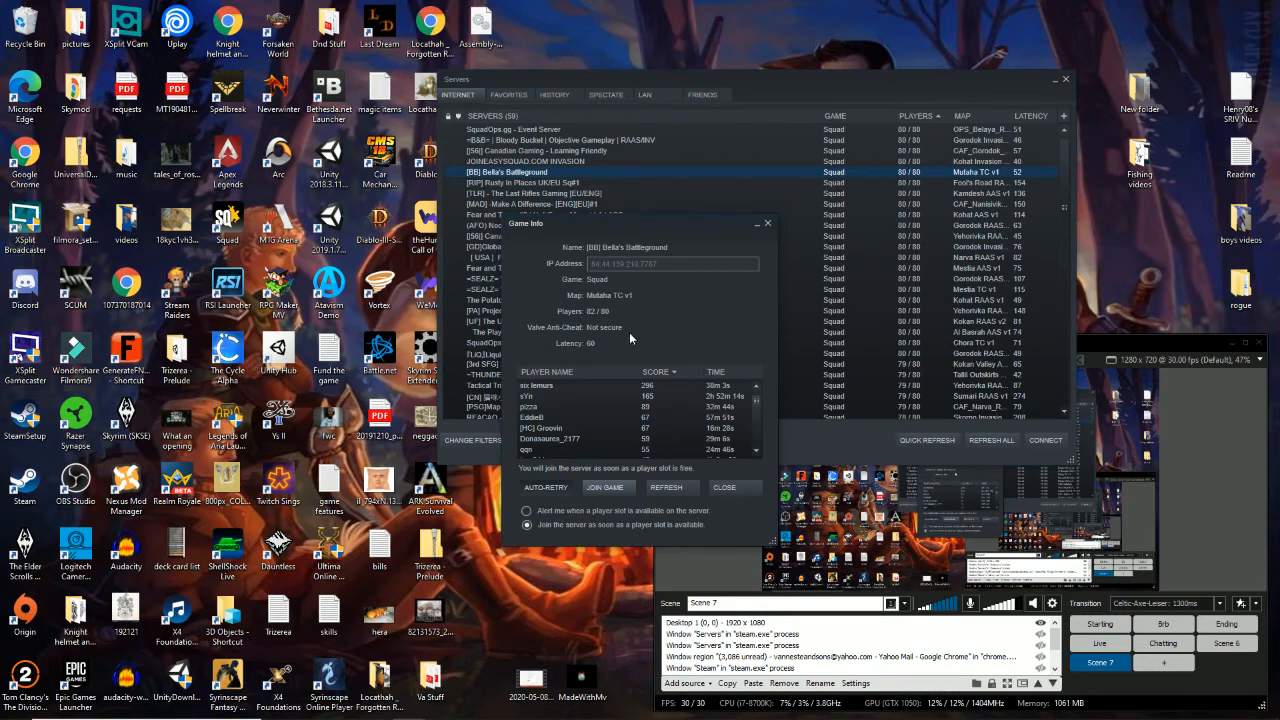
pyautogui.moveTo(628, 344)
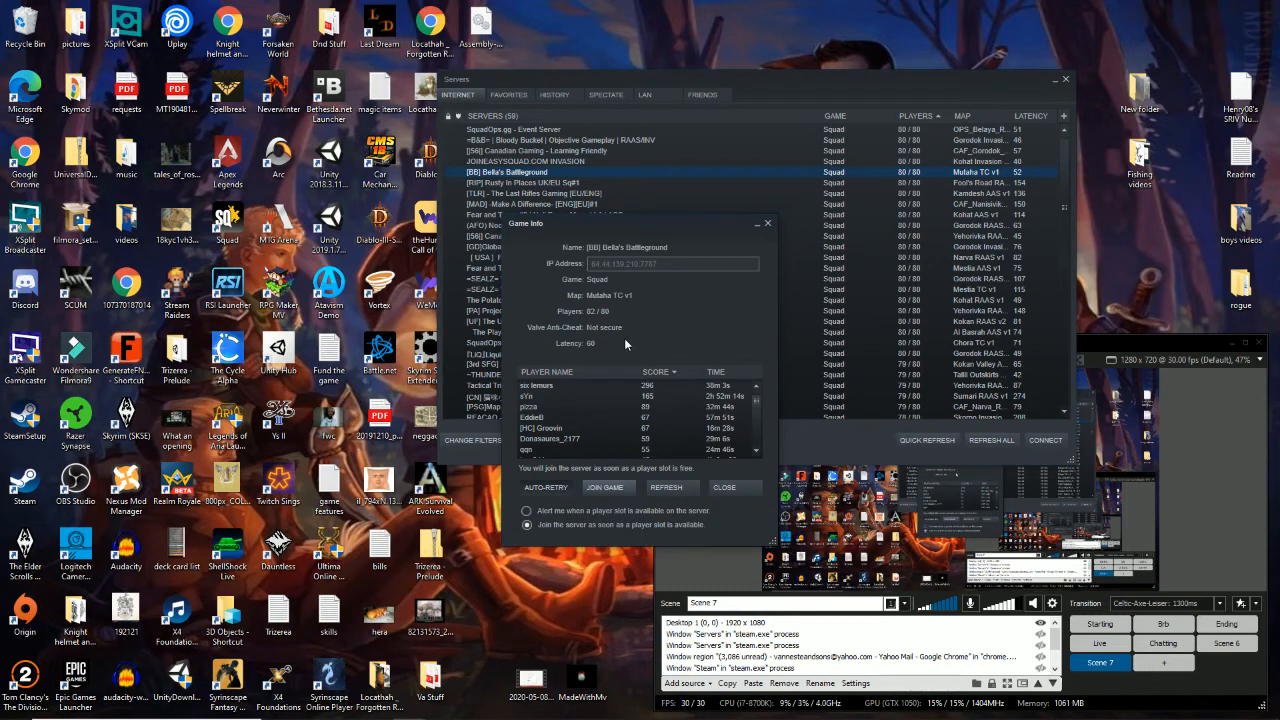
pyautogui.moveTo(628, 344)
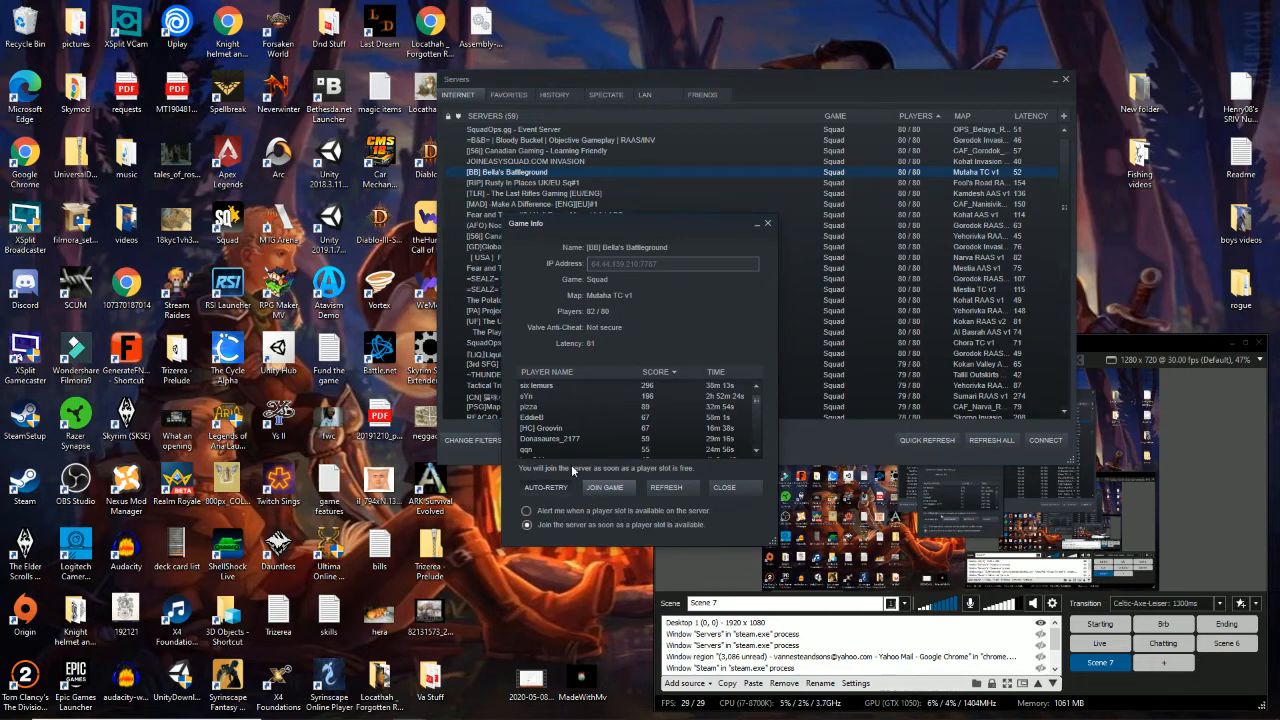
pyautogui.moveTo(476, 536)
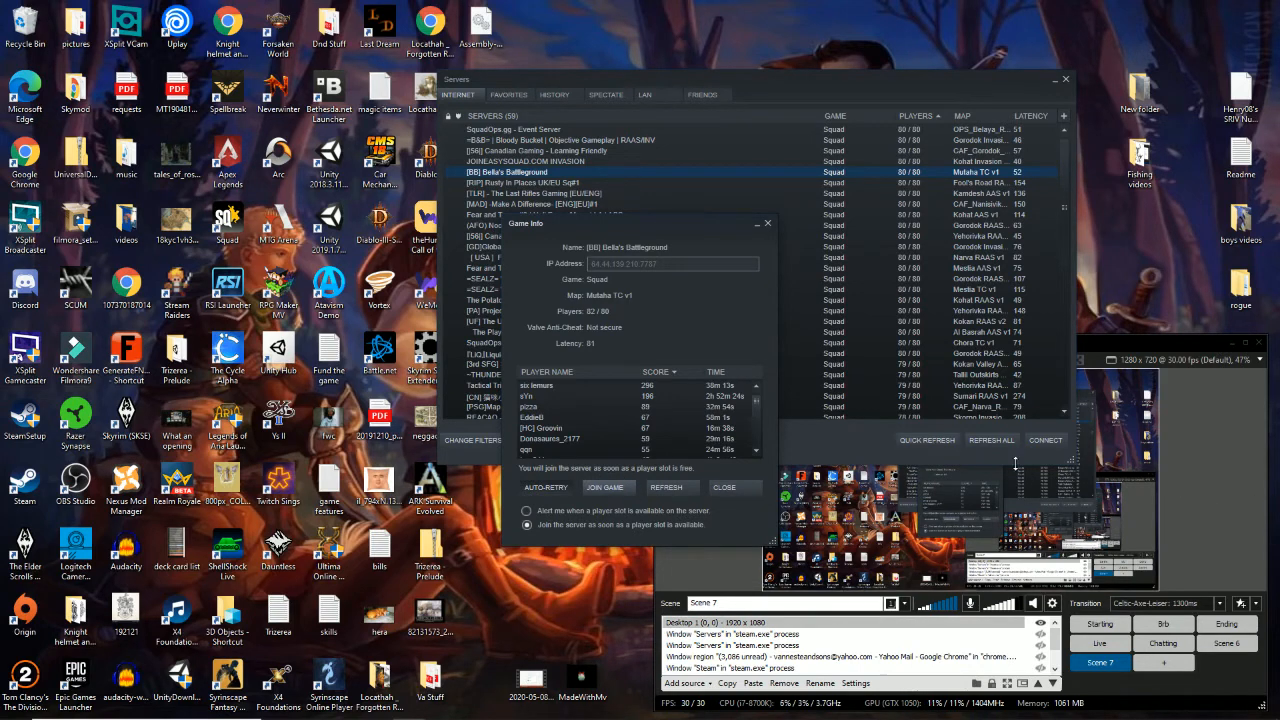
pyautogui.moveTo(584, 390)
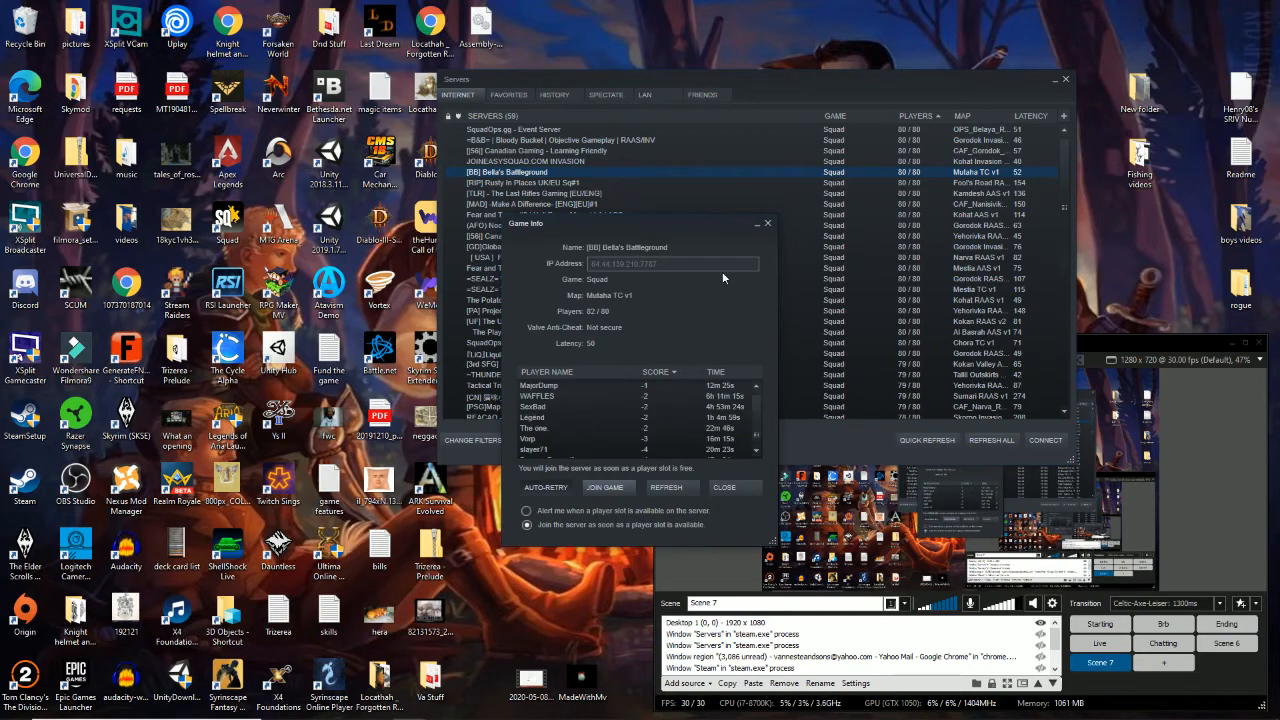
# Let Steam's auto-retry join the Battleground server, closing its info window as Squad launches
pyautogui.click(724, 488)
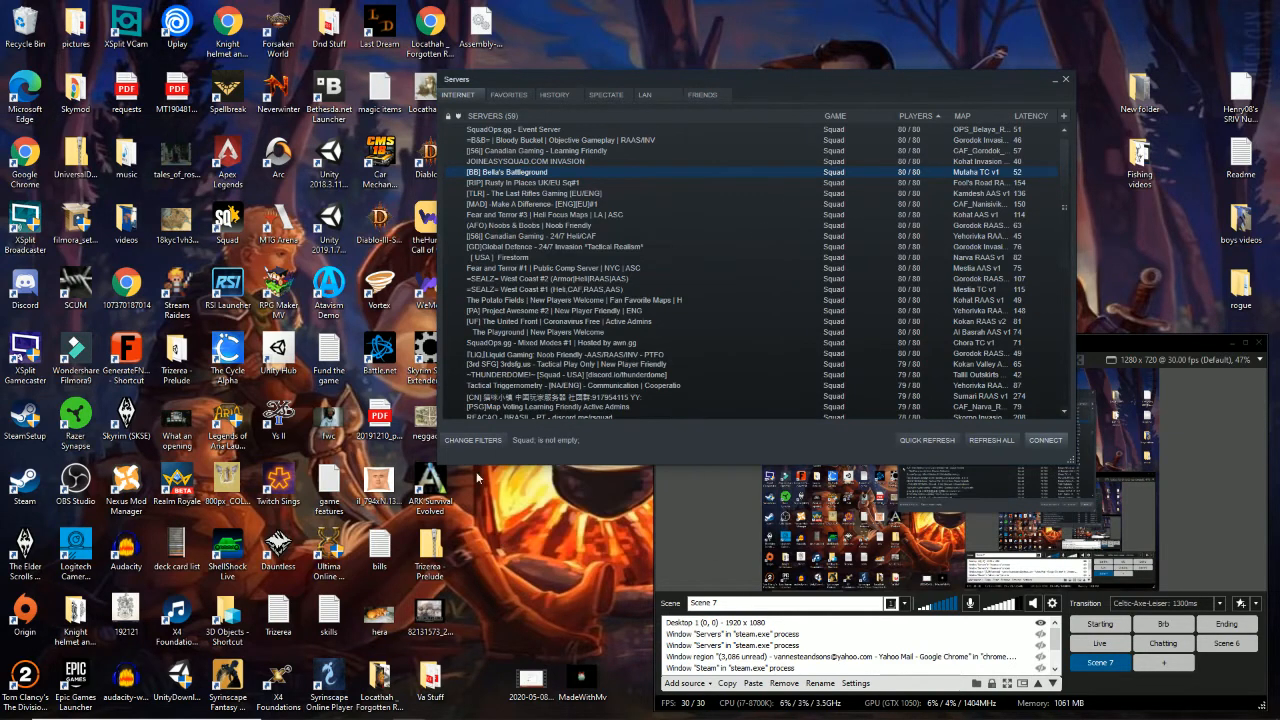
pyautogui.moveTo(592, 350)
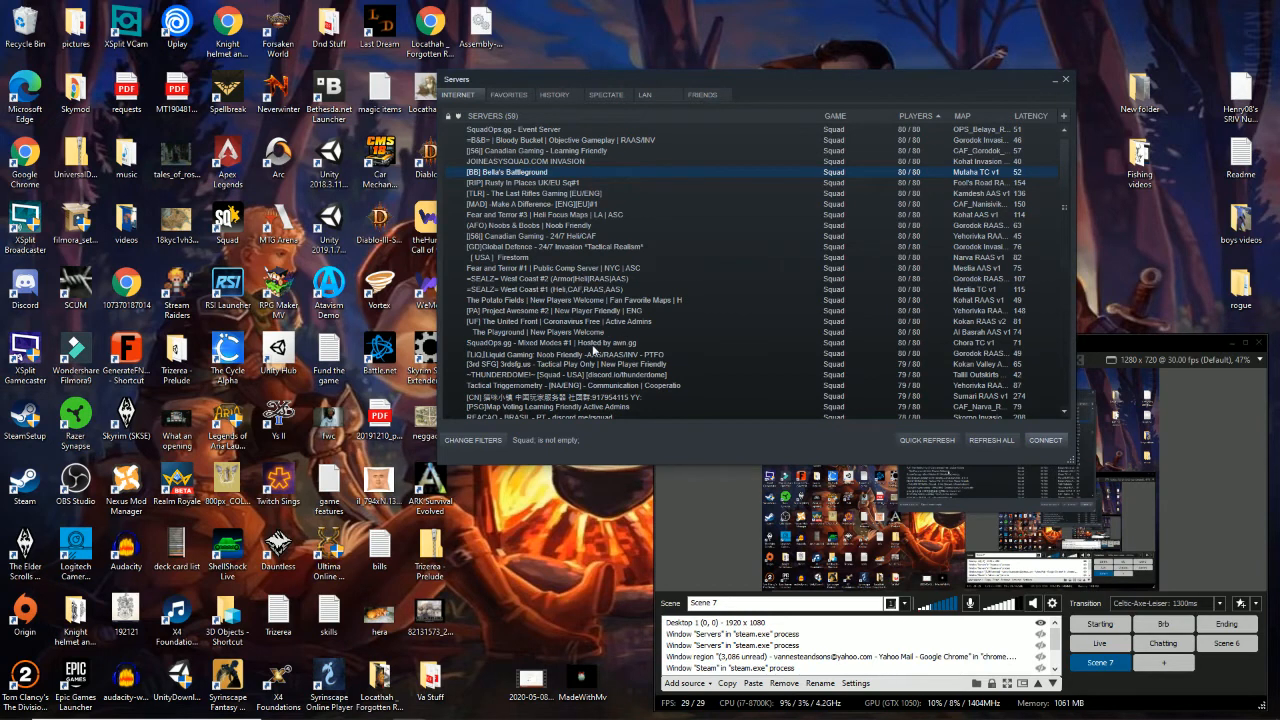
pyautogui.scroll(-3)
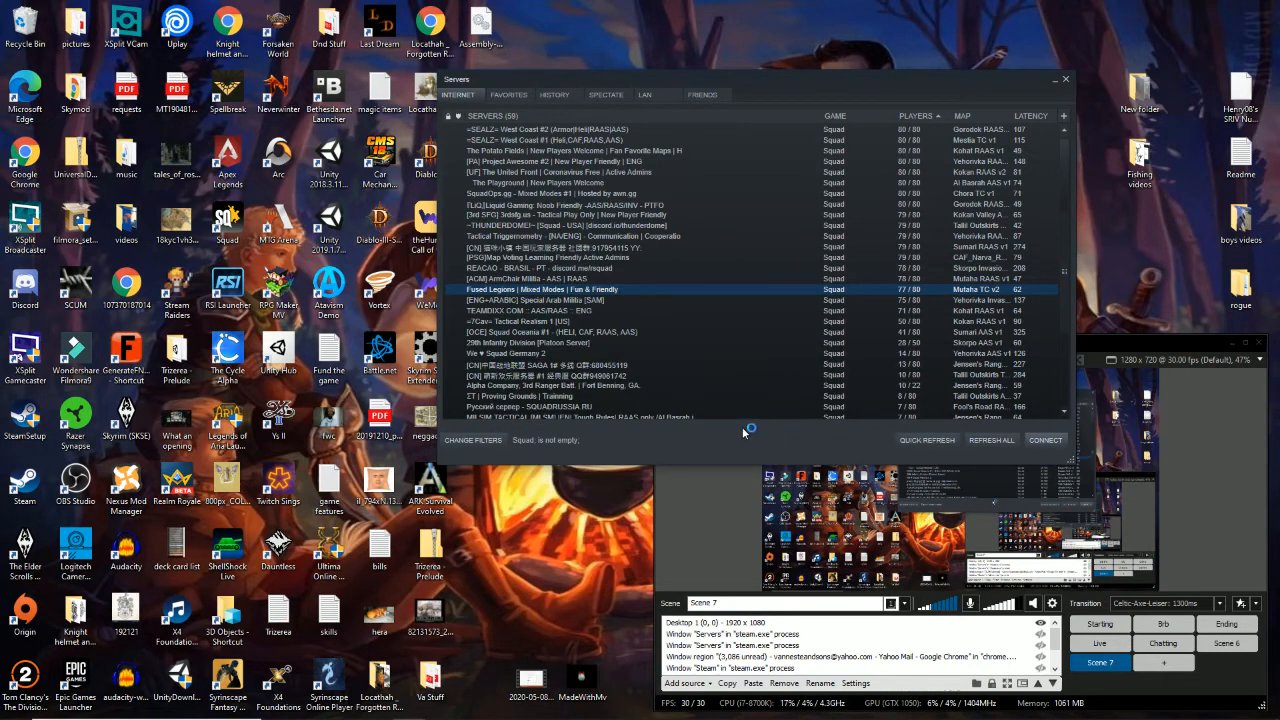
pyautogui.moveTo(1008, 168)
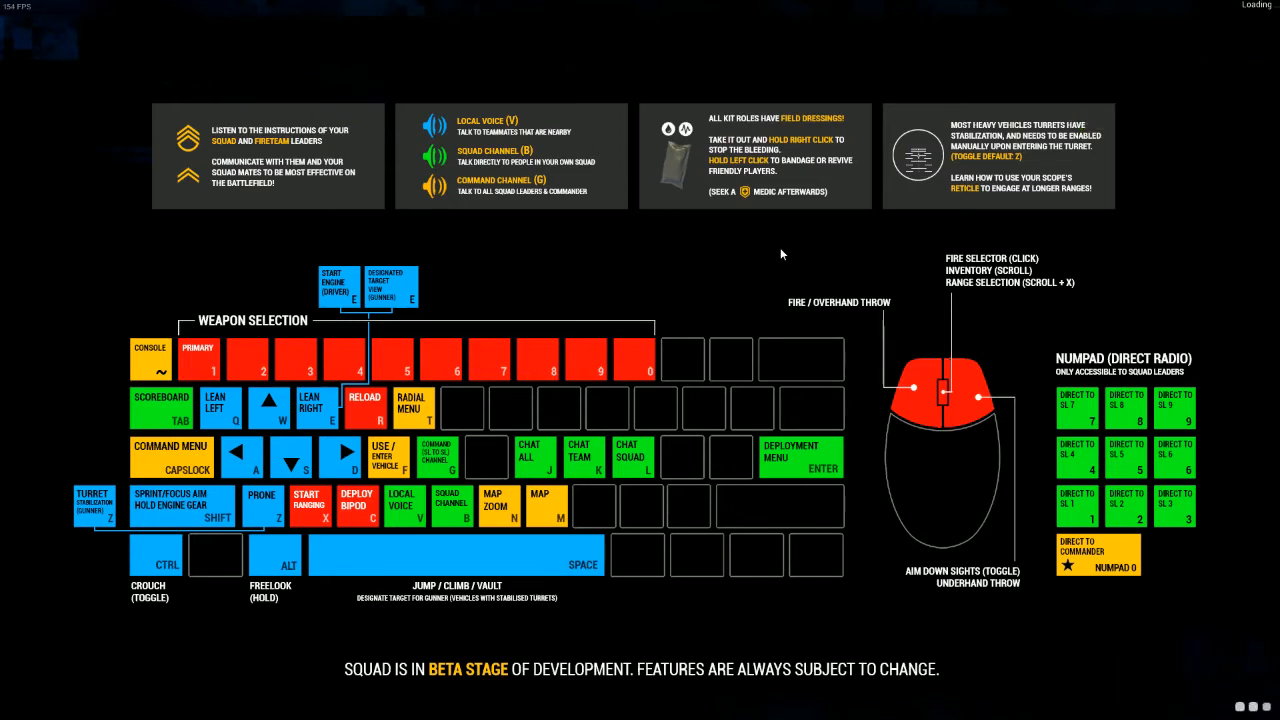
pyautogui.moveTo(720, 328)
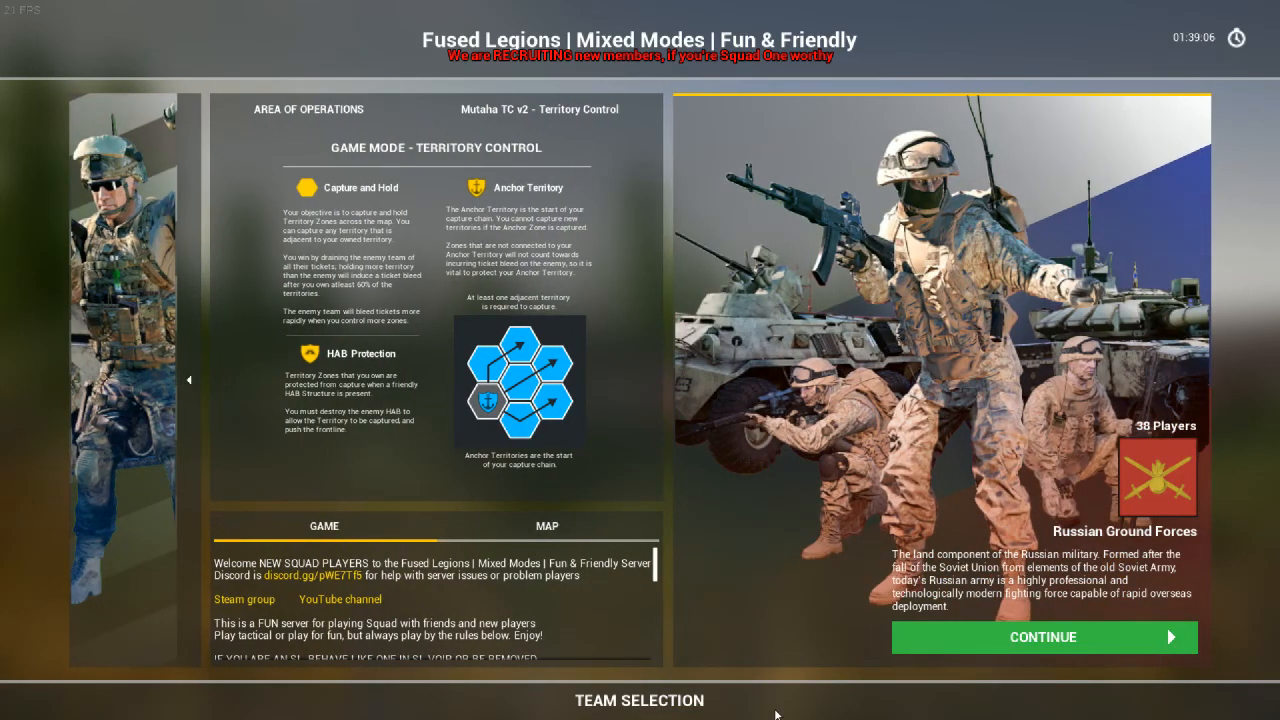
# Switch from Squad to OBS Studio and bring up the Record menu with Stop local recording
pyautogui.press('alt+tab')
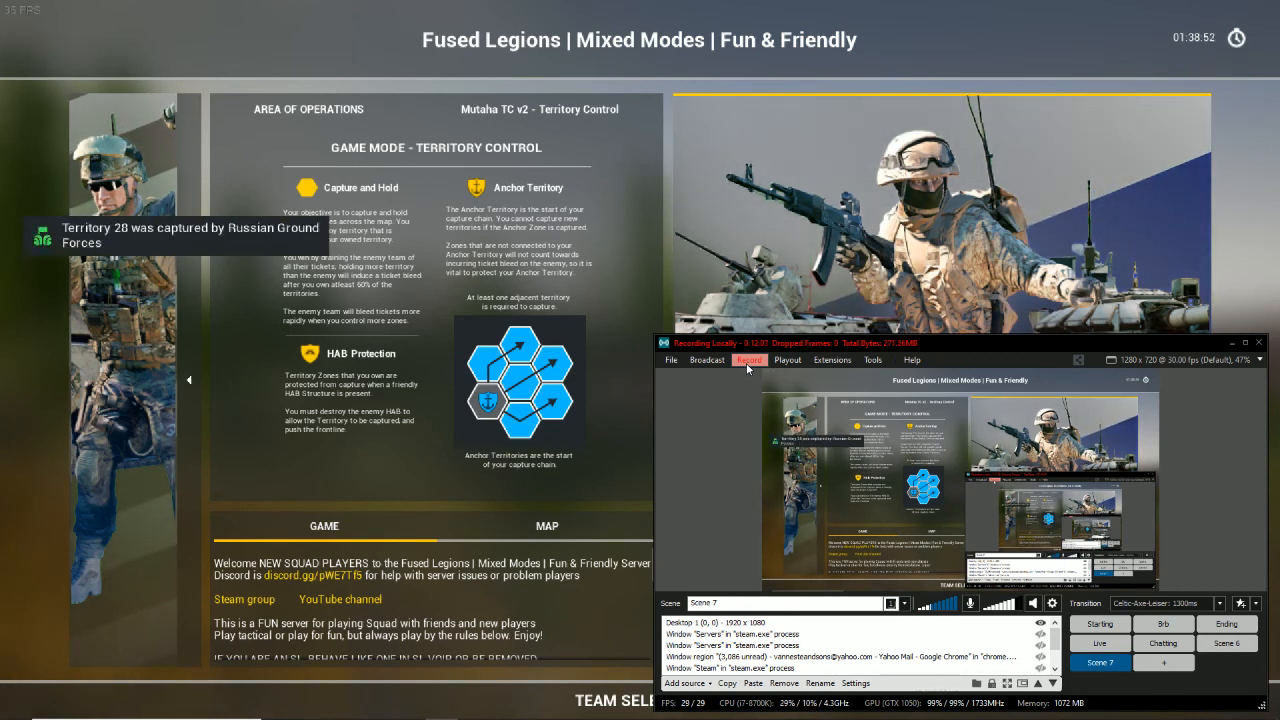
pyautogui.click(748, 360)
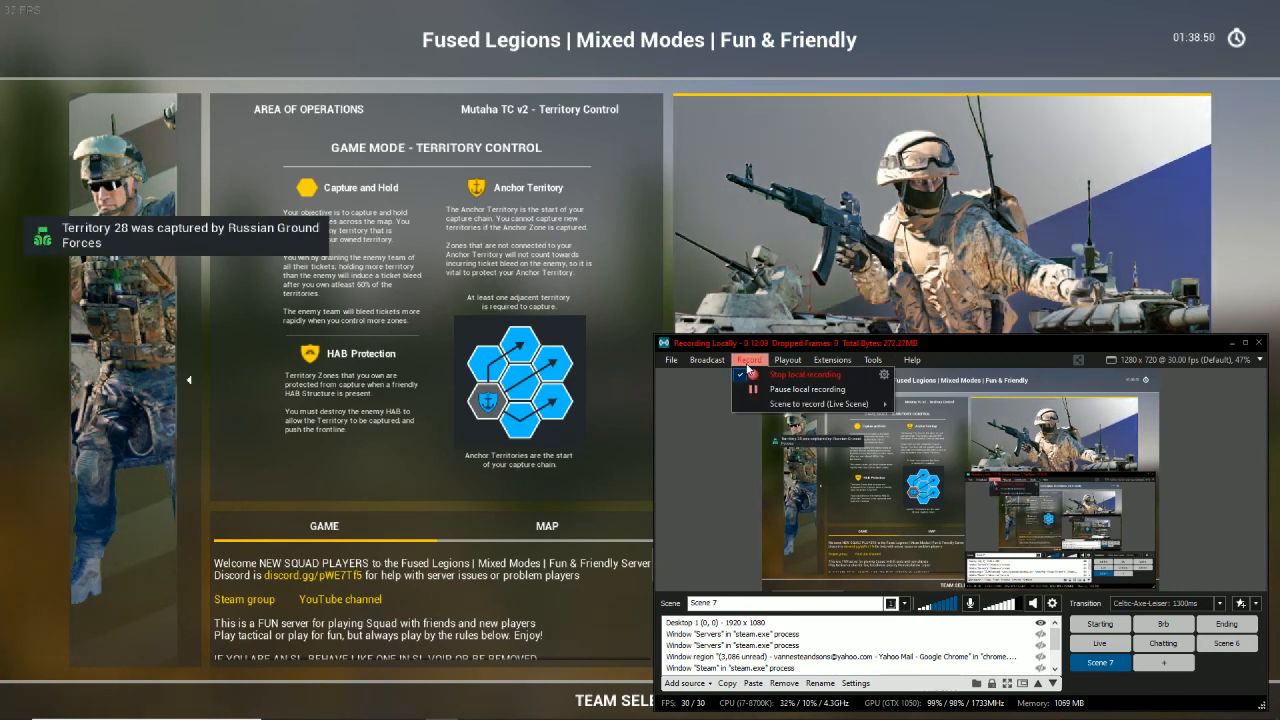